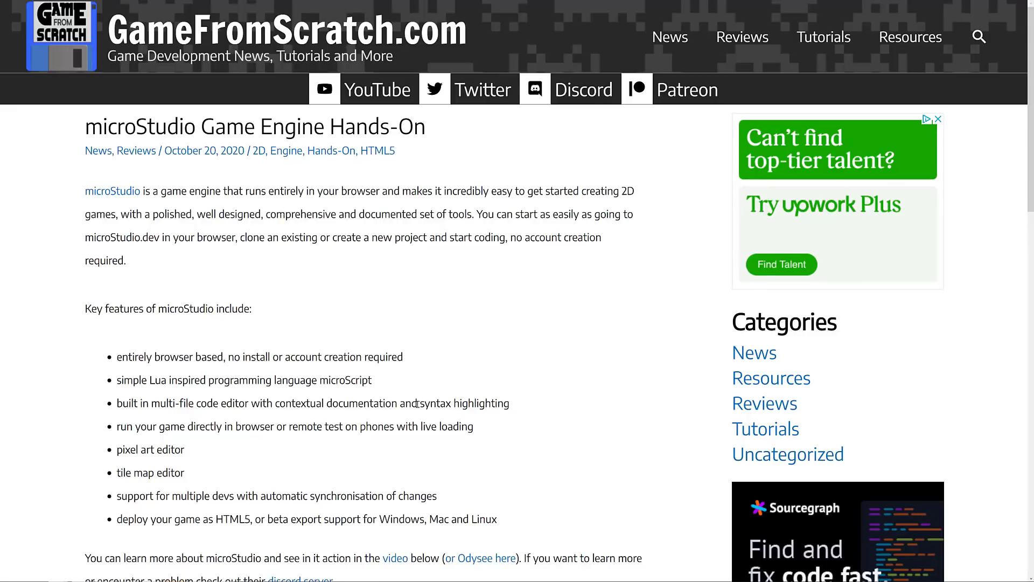
Scroll down through the GameFromScratch microStudio hands-on article
scroll("down", 3)
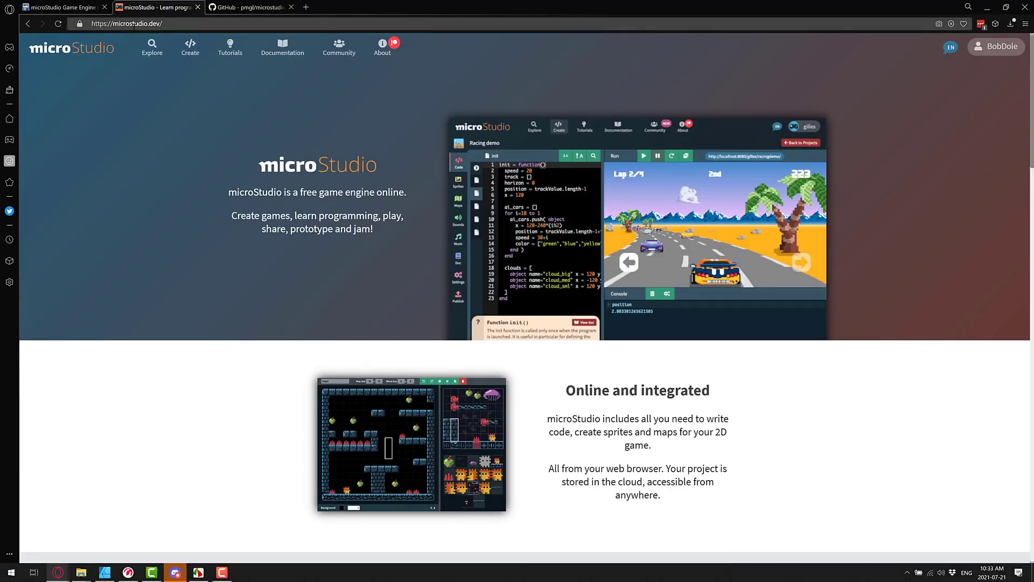
View the microStudio home page in full screen
key("f11")
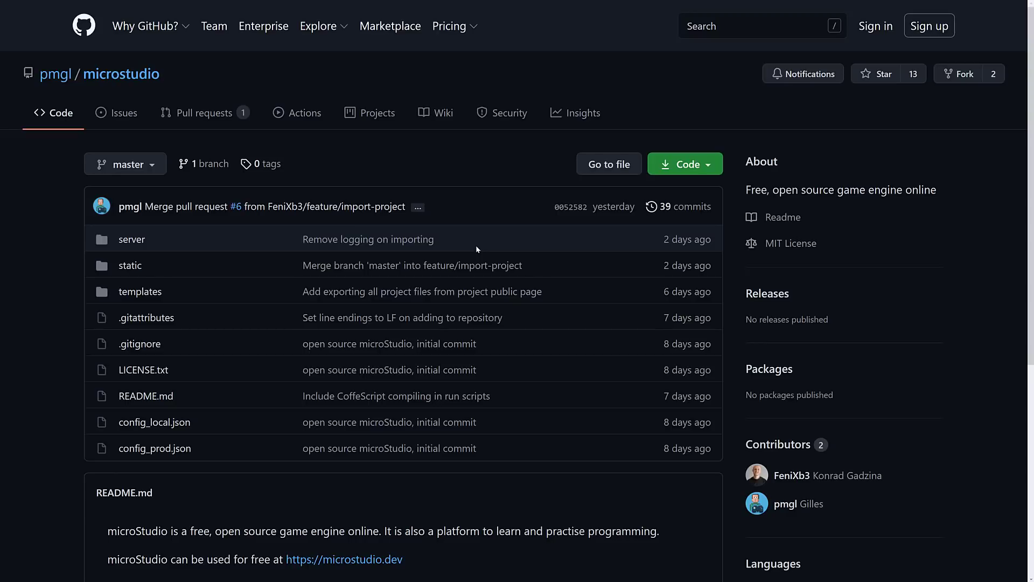
Scroll the README down to the local install instructions (Node JS, clone, npm install, npm run dev)
scroll("down", 3)
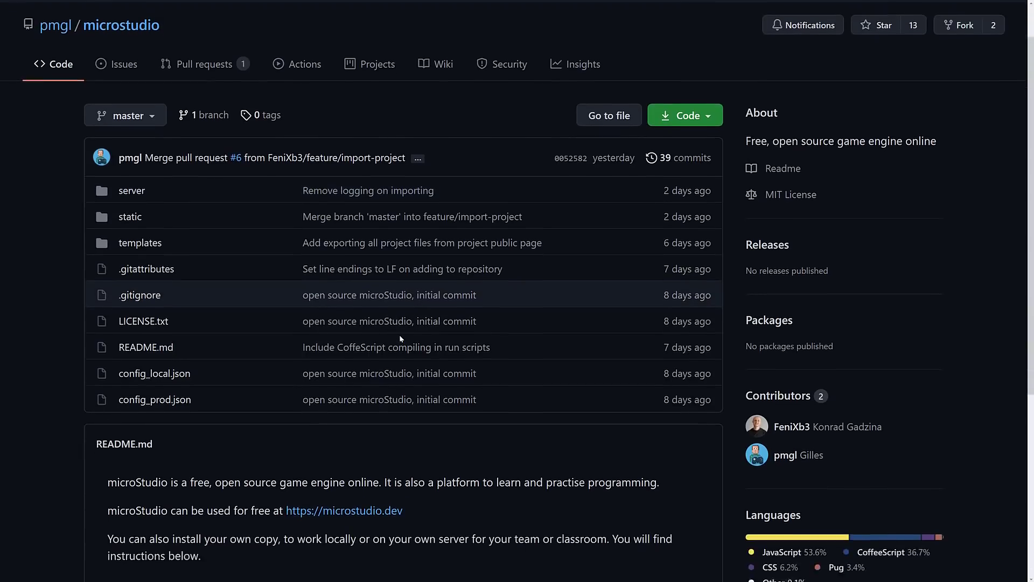
scroll("down", 3)
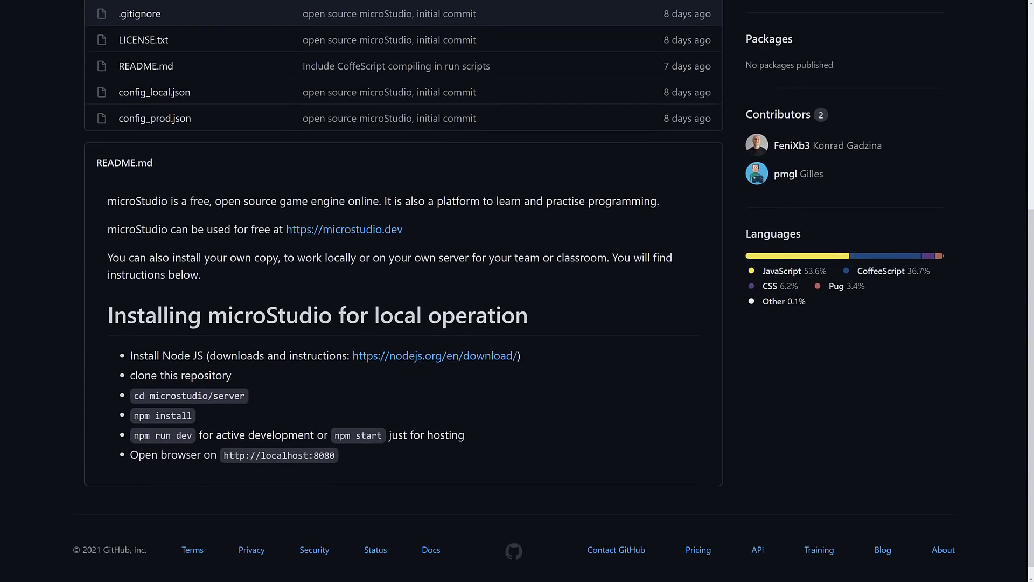
mouse_move(401, 393)
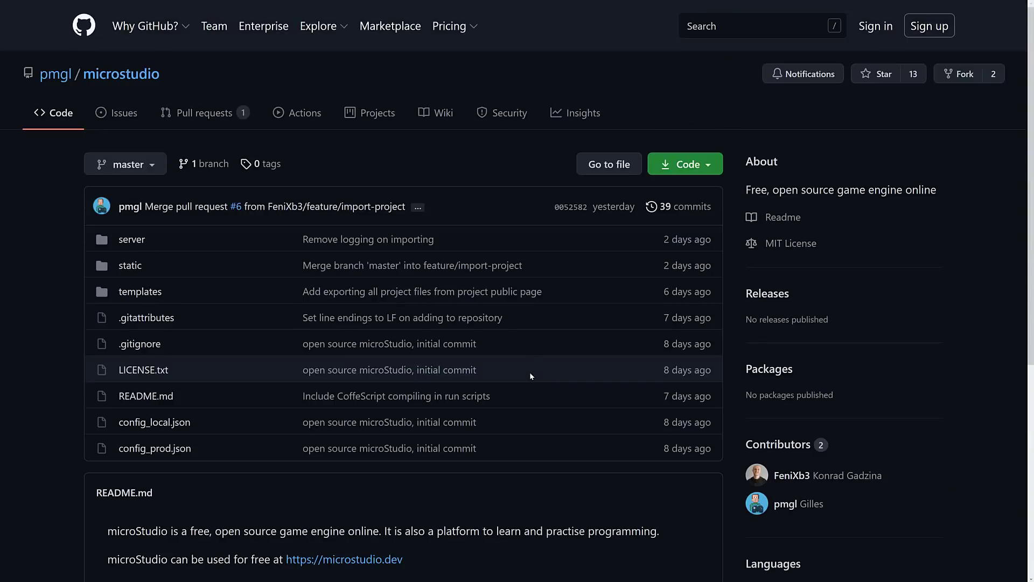
mouse_move(563, 272)
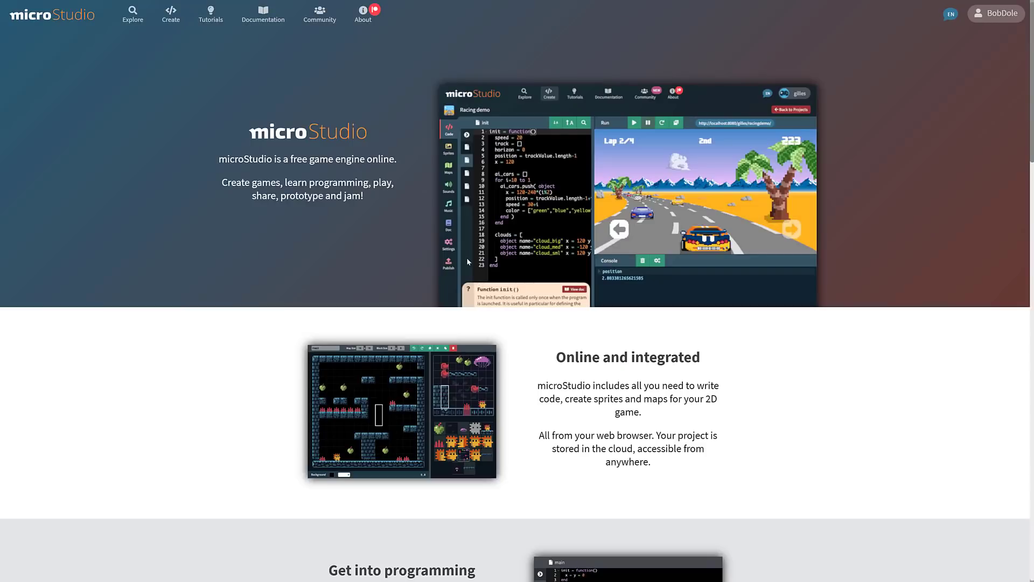
mouse_move(133, 14)
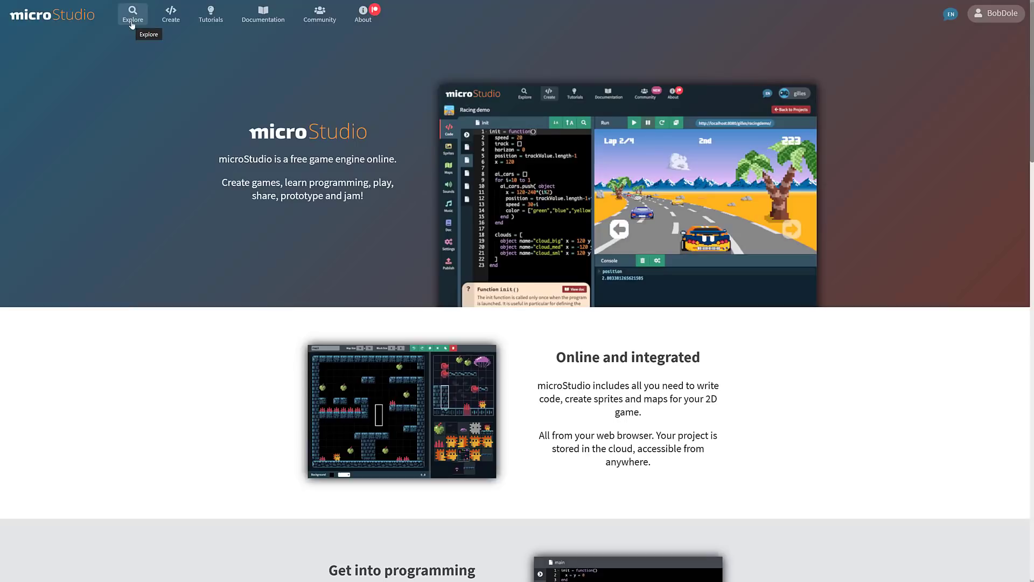
Browse the Explore gallery, run the Racing demo and steer the car in the race
left_click(133, 14)
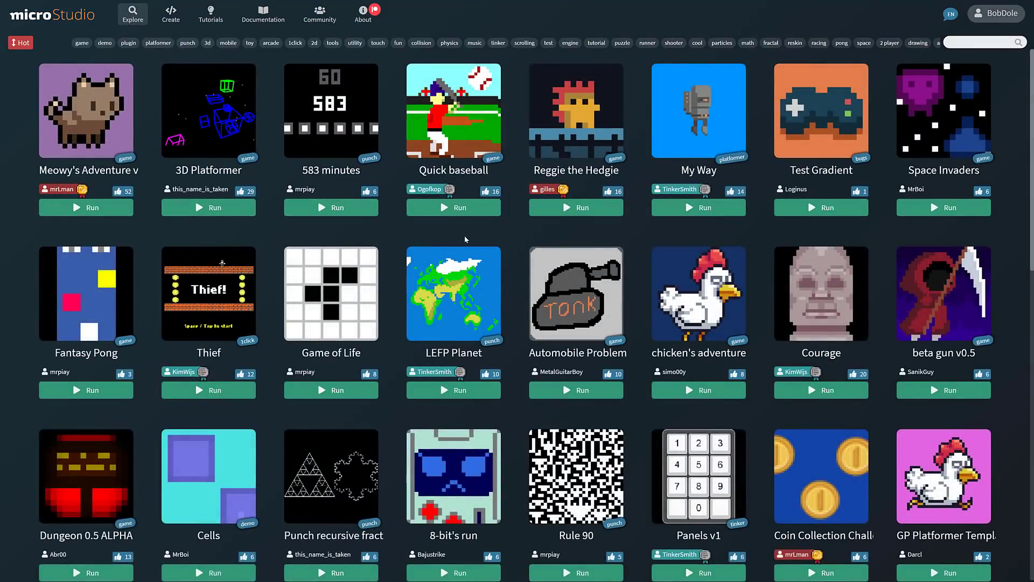
scroll("down", 3)
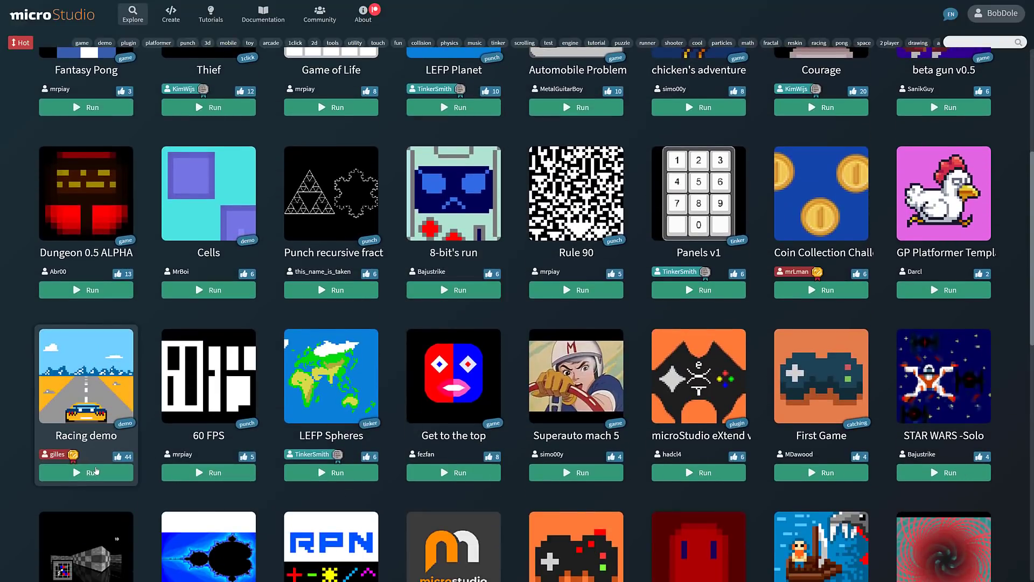
left_click(87, 472)
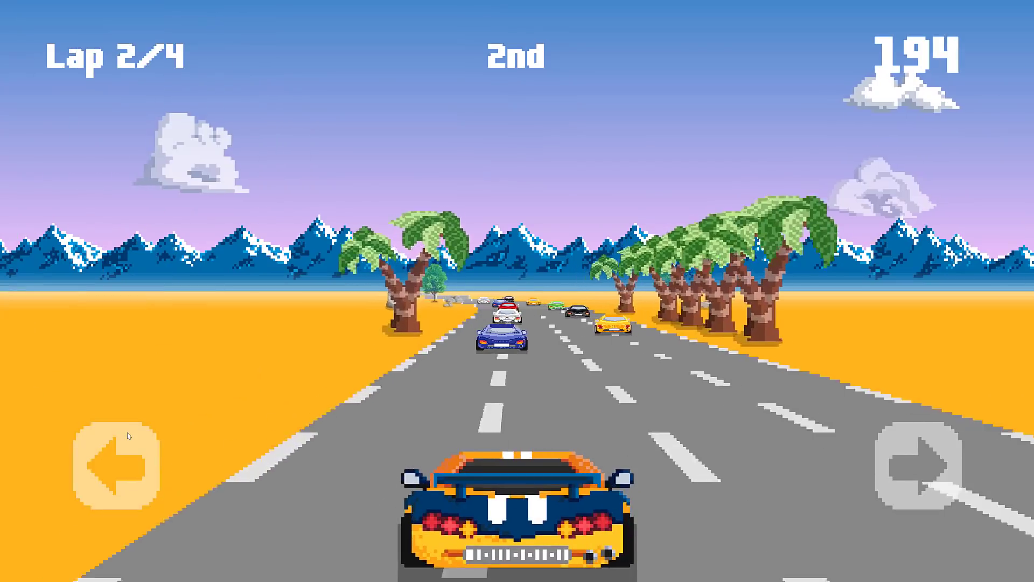
left_click(122, 466)
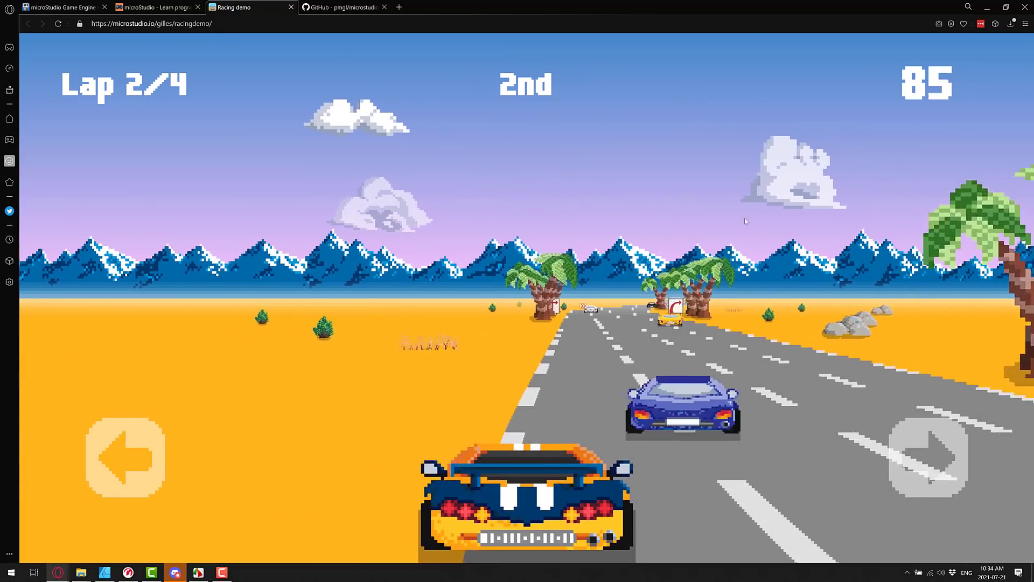
Return to the shared projects in full screen and clone the Racing demo into BobDole's projects
left_click(155, 8)
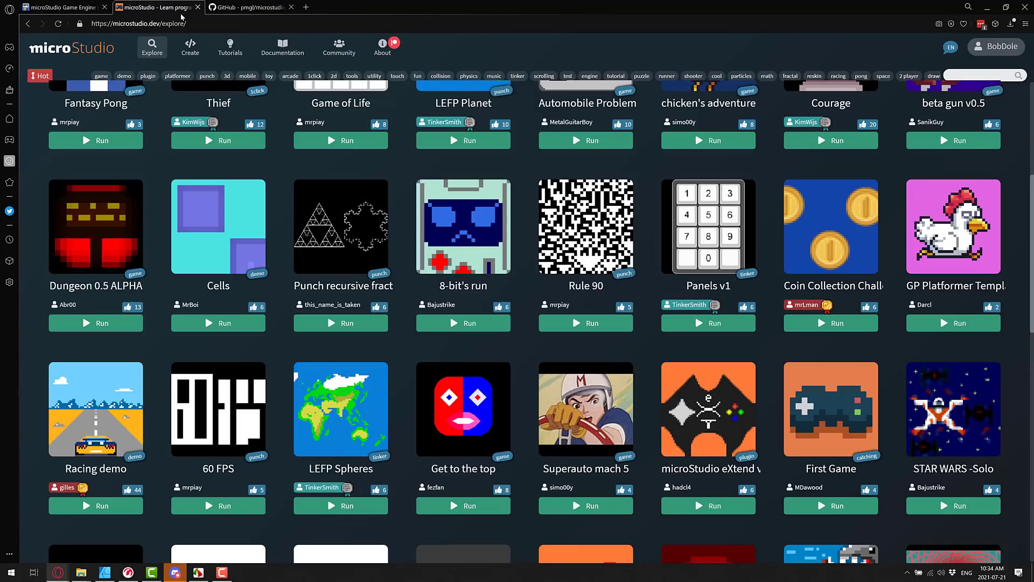
key("f11")
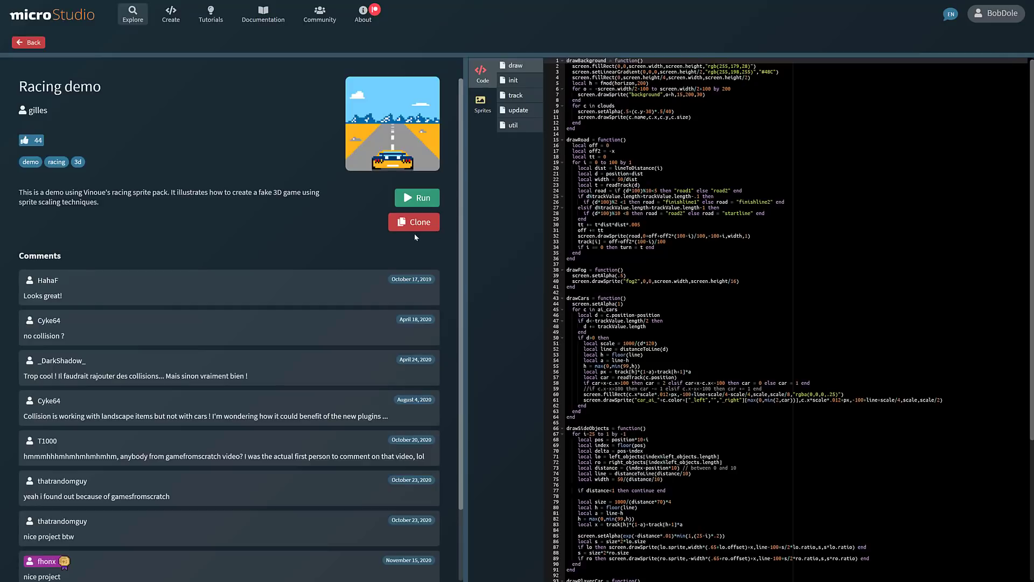
left_click(413, 222)
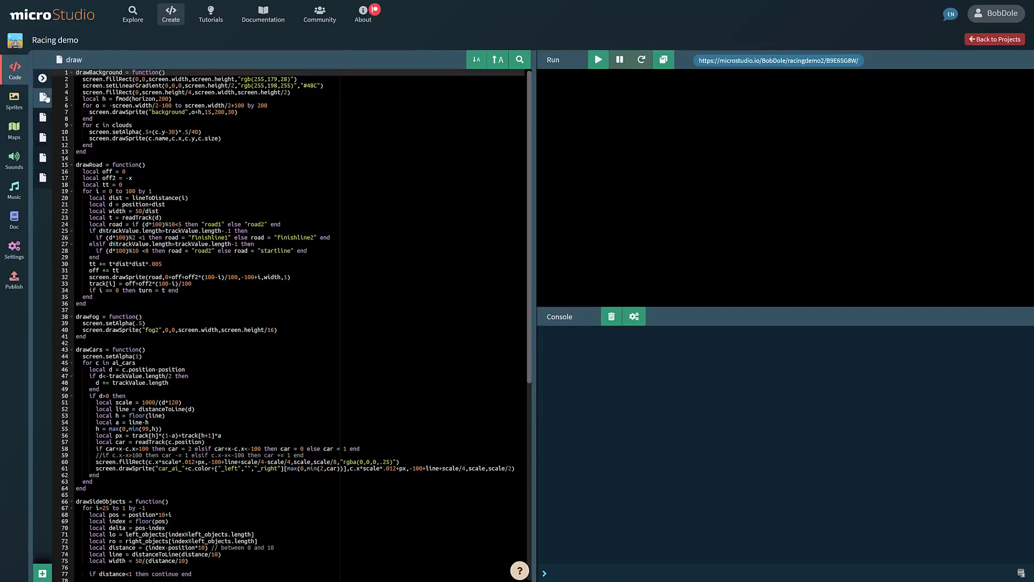
Look over the init, util and draw source files, then go to the project's sprites
left_click(42, 120)
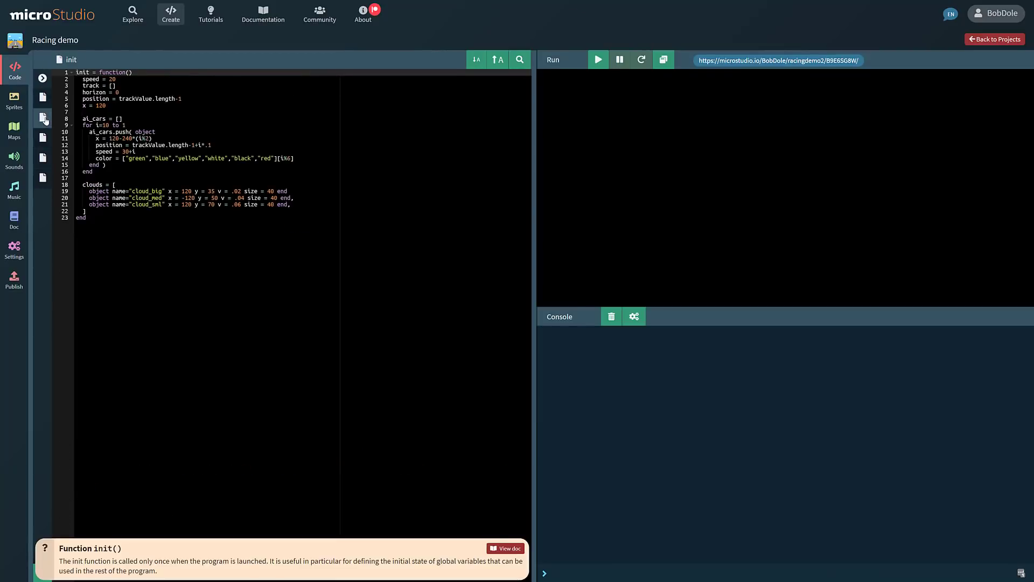
left_click(43, 137)
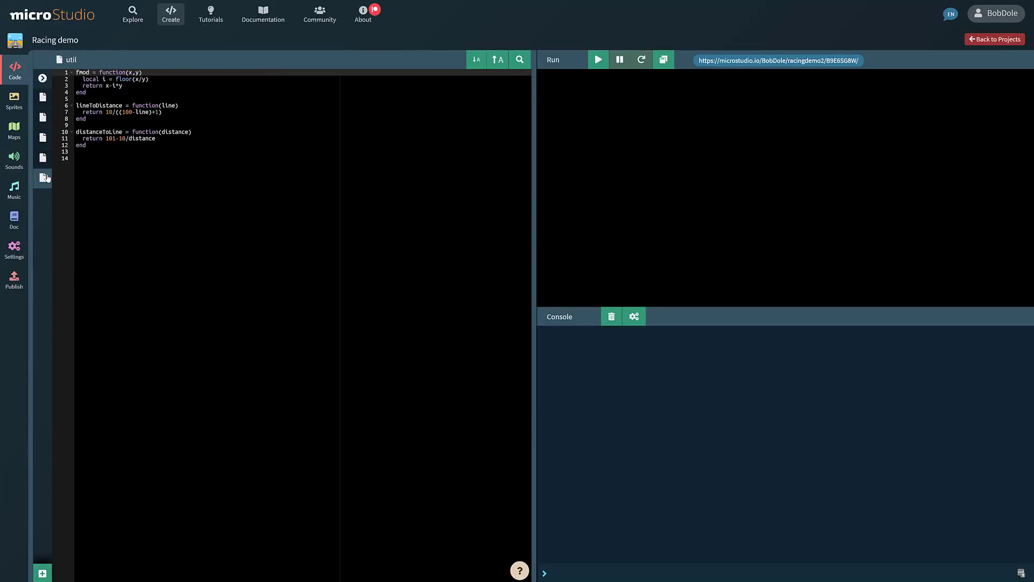
left_click(42, 97)
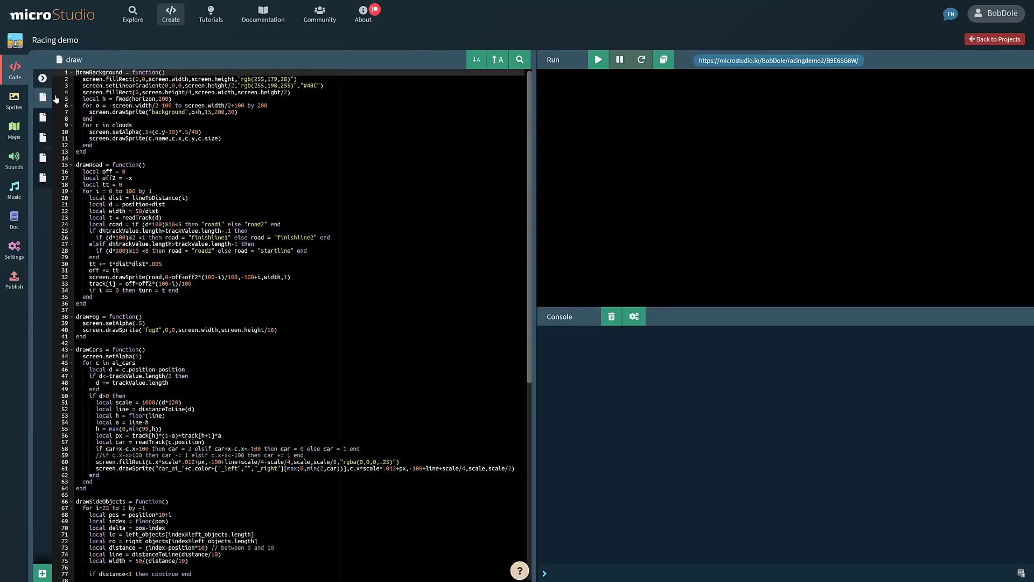
scroll("down", 3)
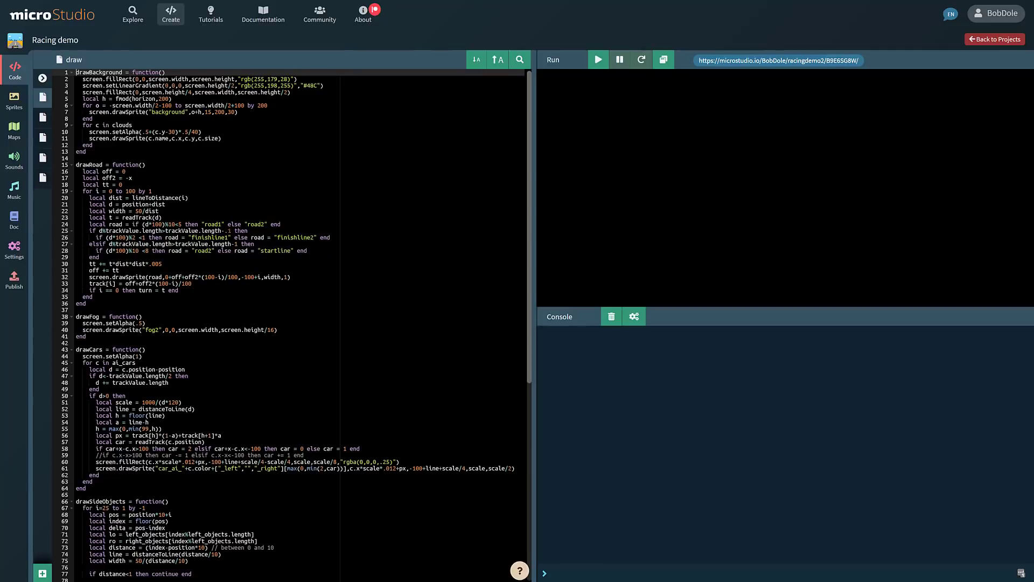
scroll("down", 3)
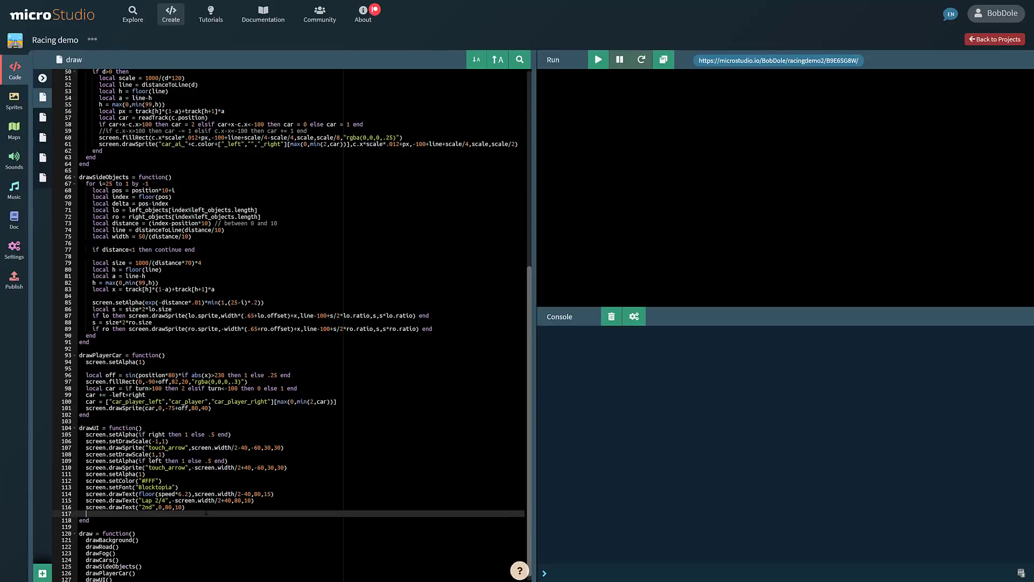
type("screen")
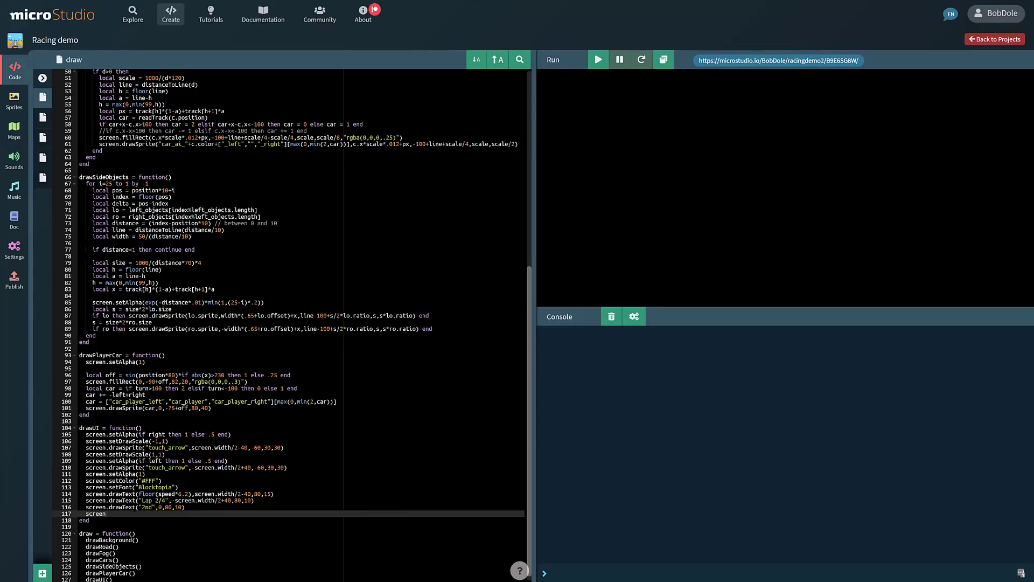
left_click(105, 514)
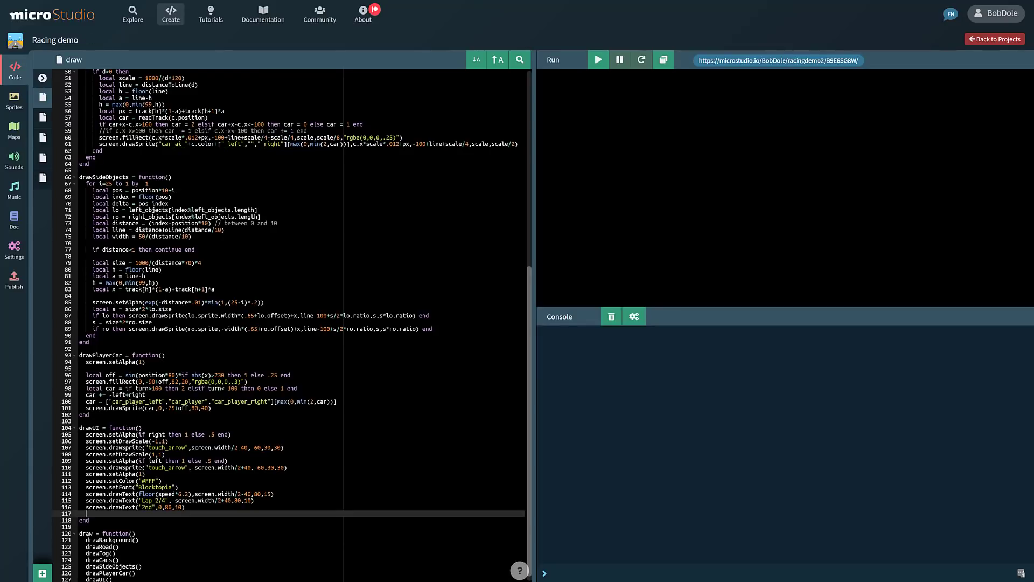
left_click(14, 100)
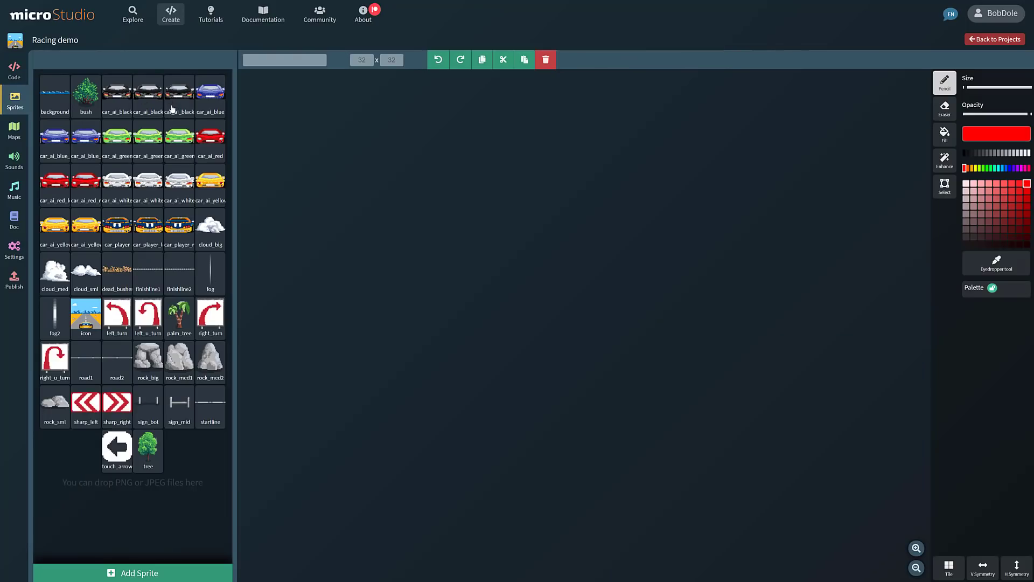
Inspect the car_ai_black_right sprite, then go to the project's maps
left_click(178, 90)
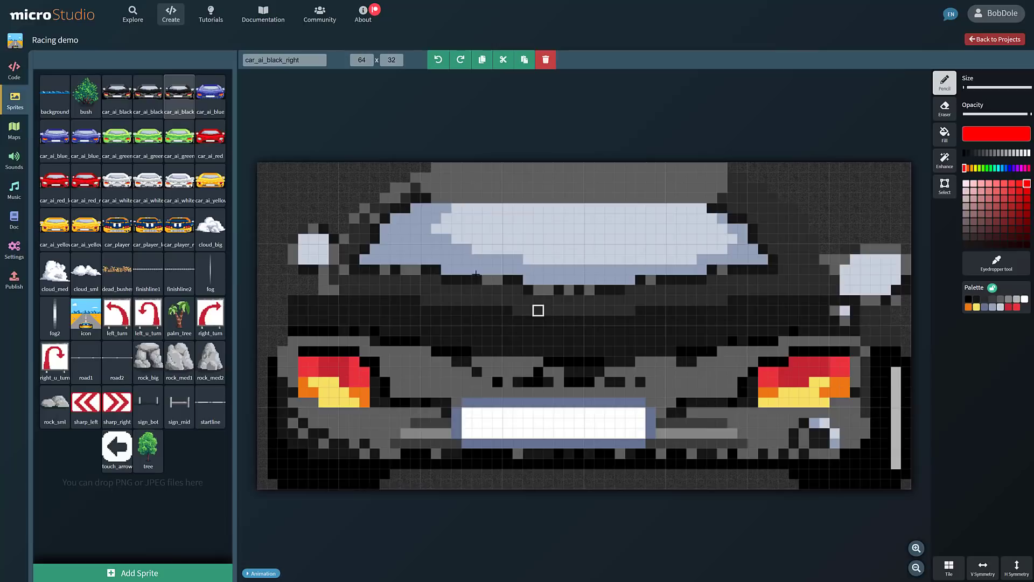
left_click(117, 177)
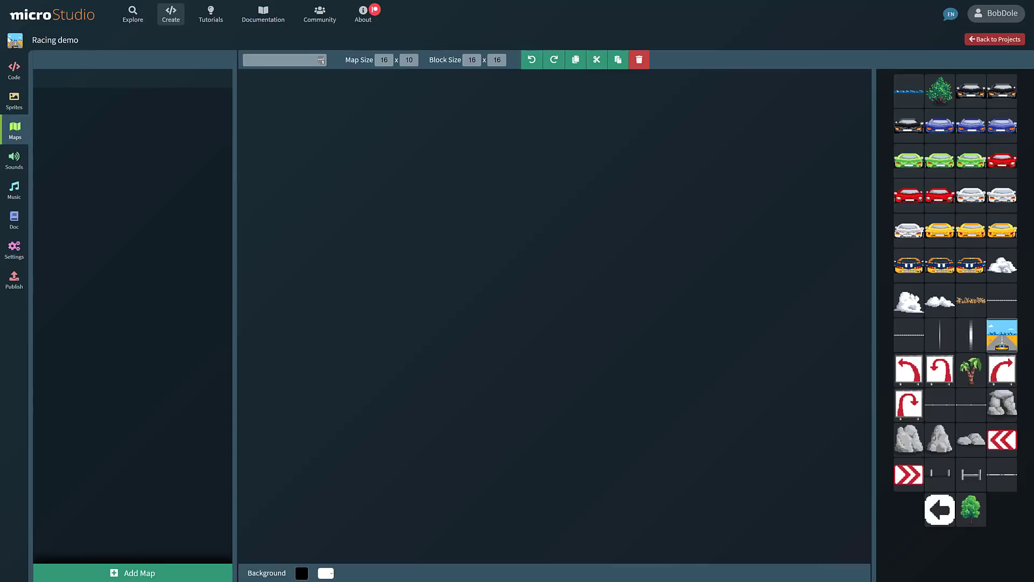
mouse_move(14, 133)
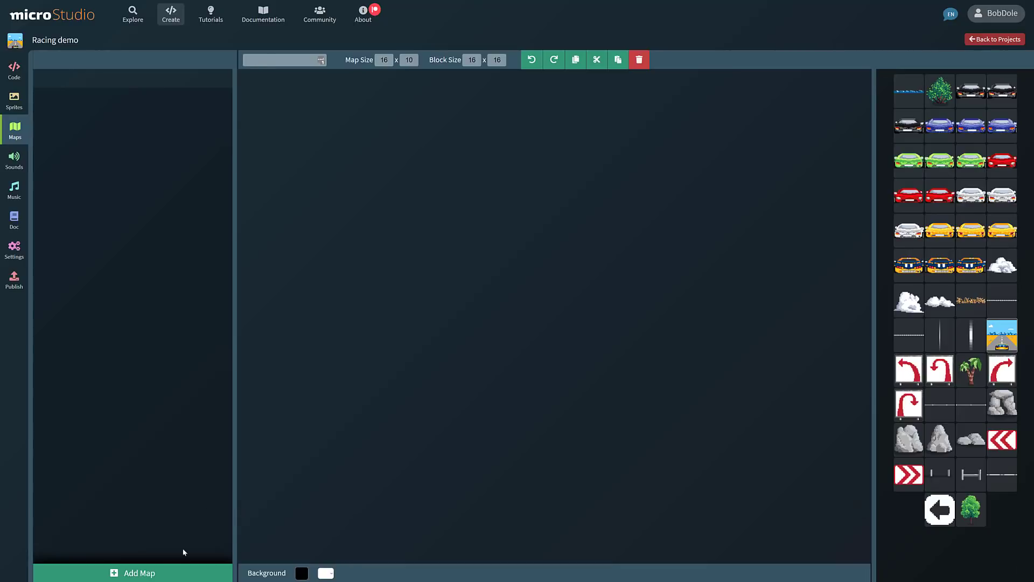
Add map1 painted with blue car tiles, then go to the project's sounds
left_click(133, 572)
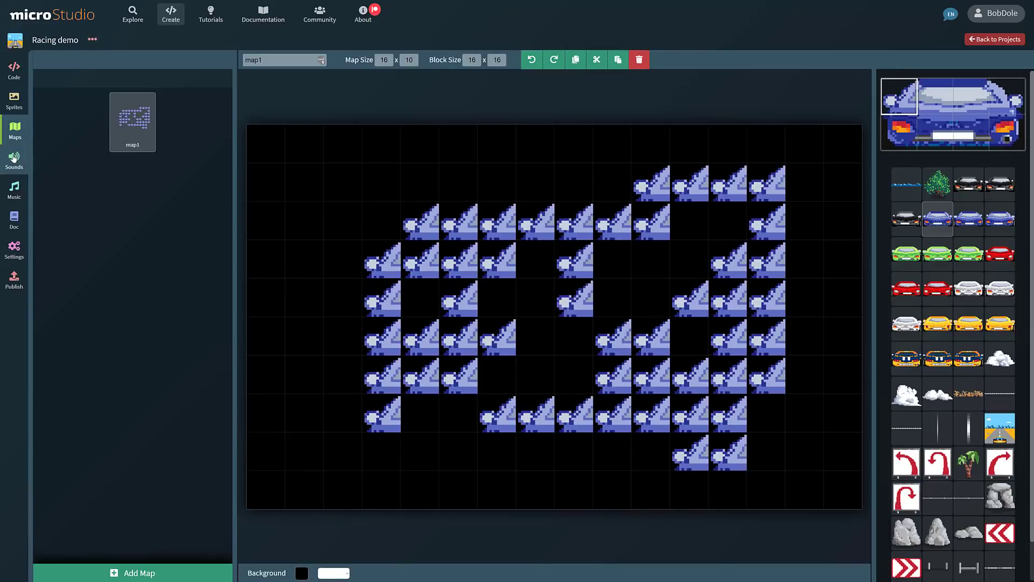
left_click(14, 159)
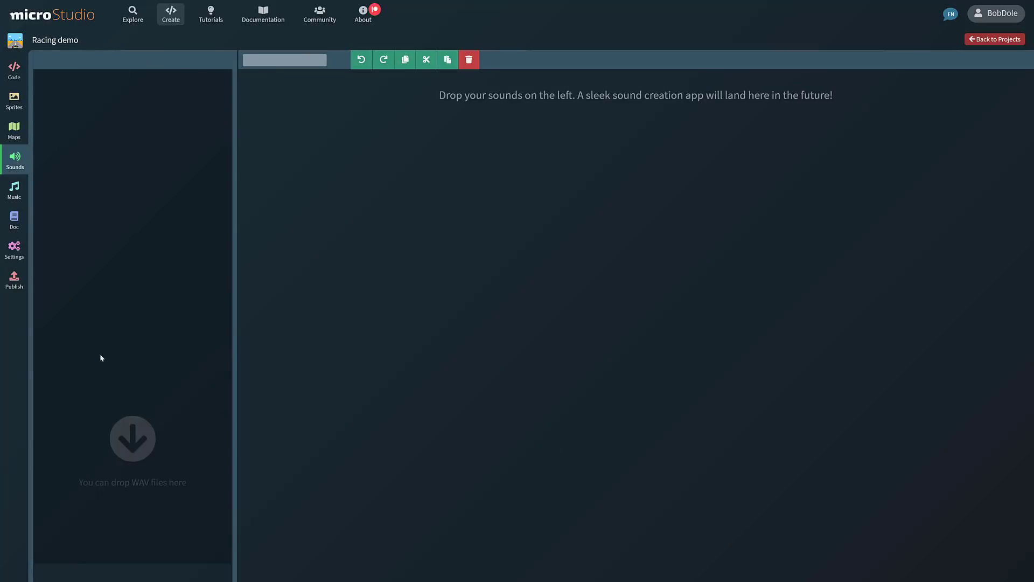
mouse_move(81, 331)
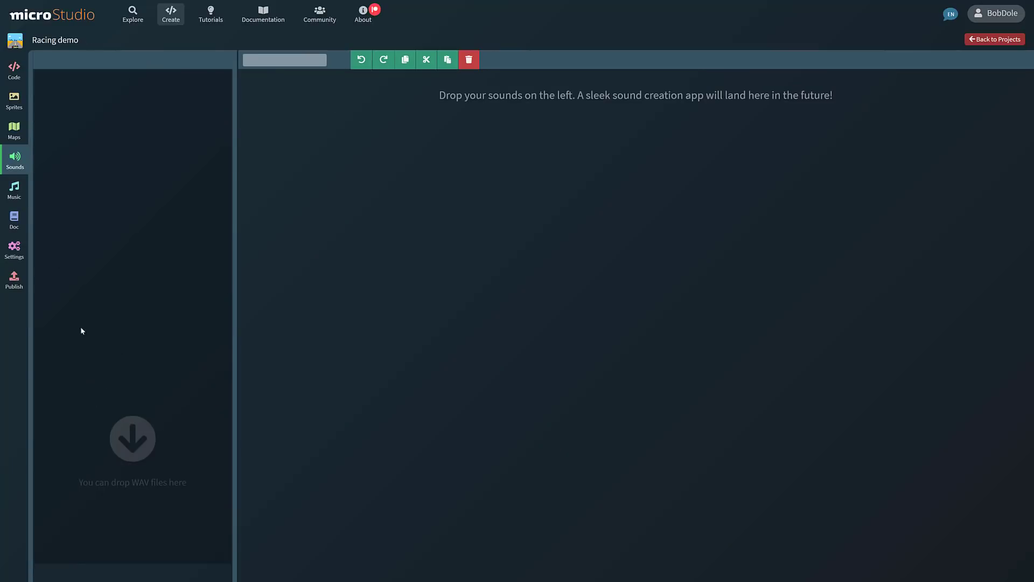
Glance at the music, sounds and sprites sections, then bring up the project settings
left_click(14, 192)
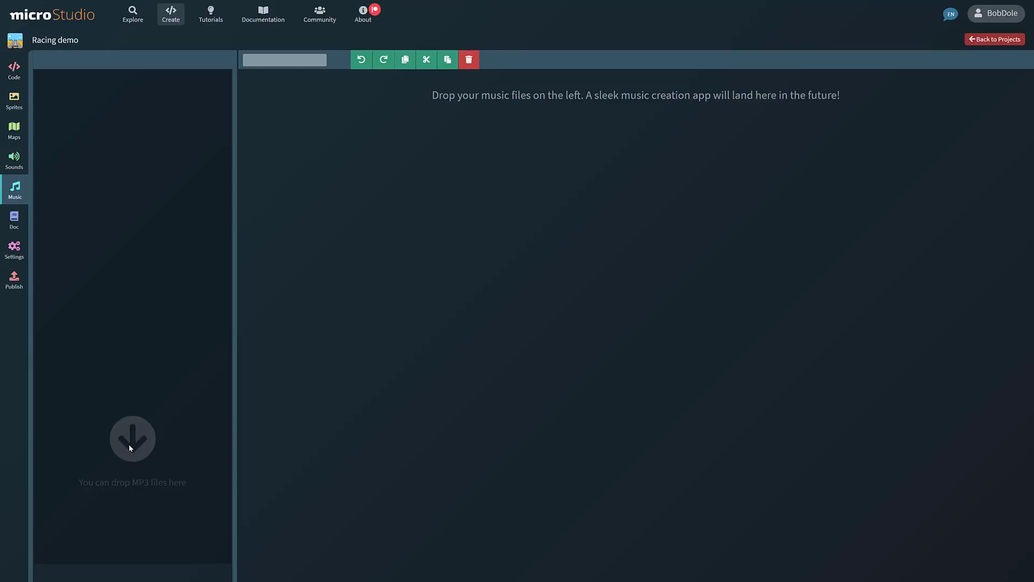
left_click(14, 160)
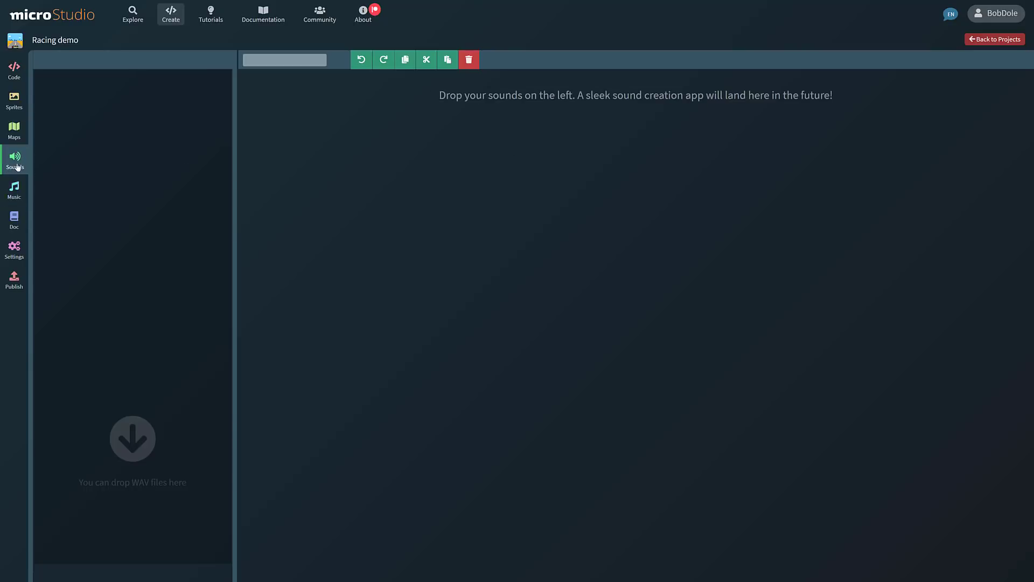
left_click(14, 189)
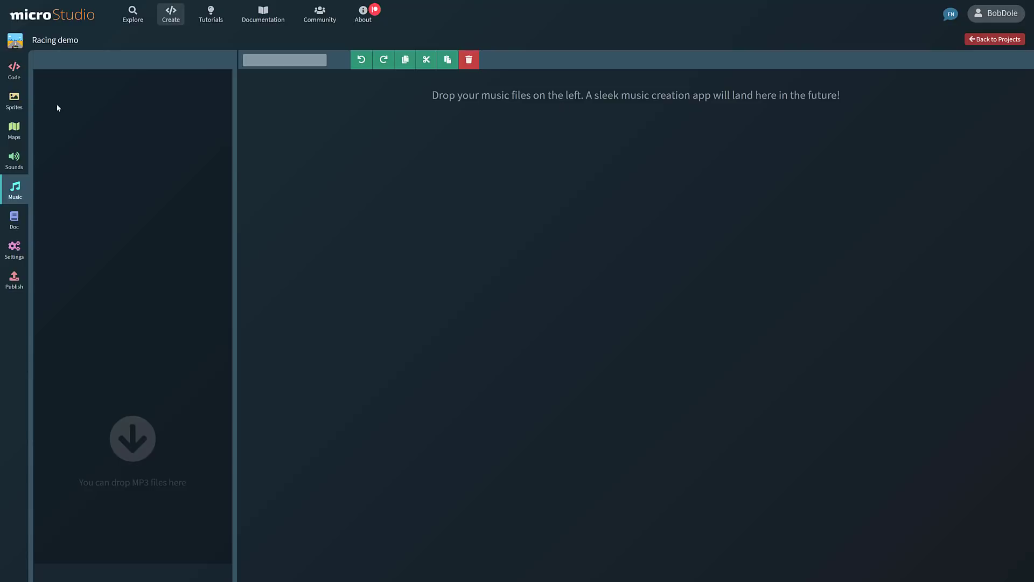
left_click(14, 99)
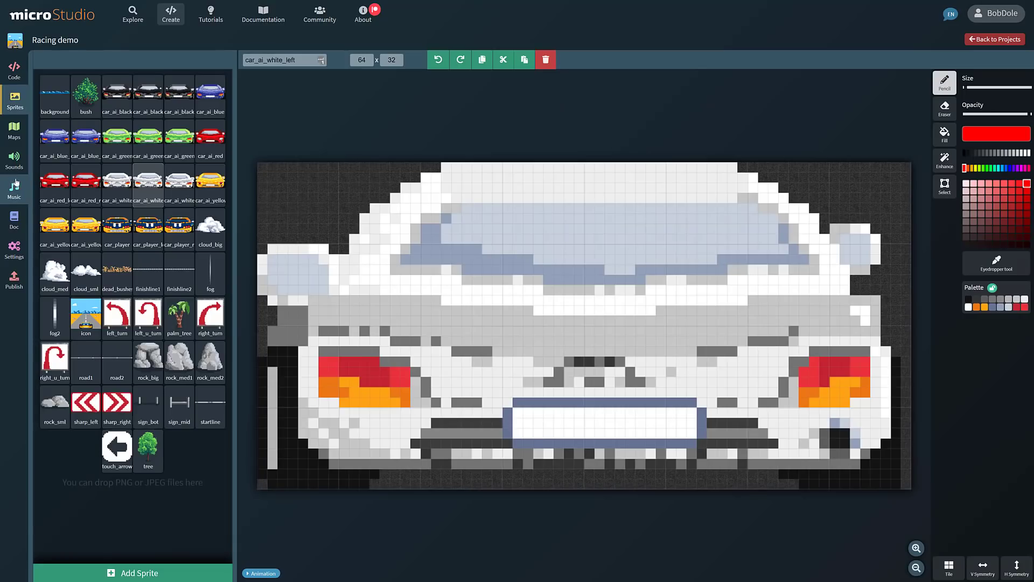
left_click(14, 161)
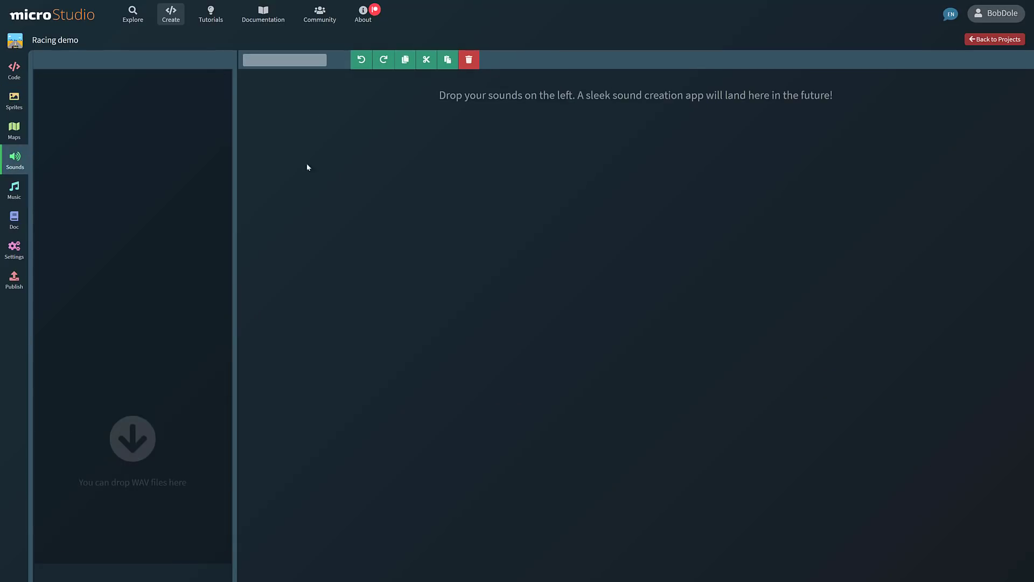
left_click(14, 249)
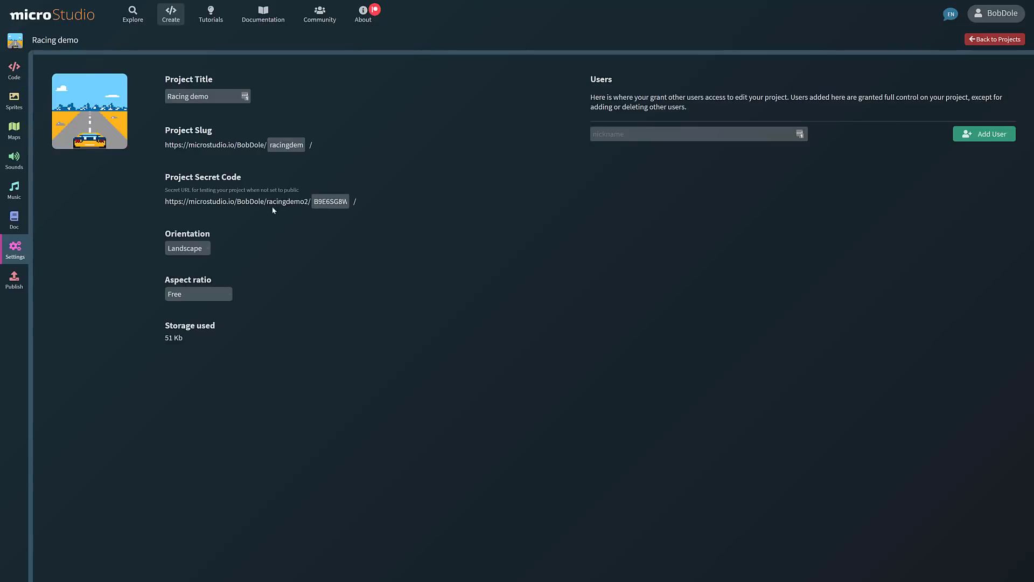
mouse_move(746, 106)
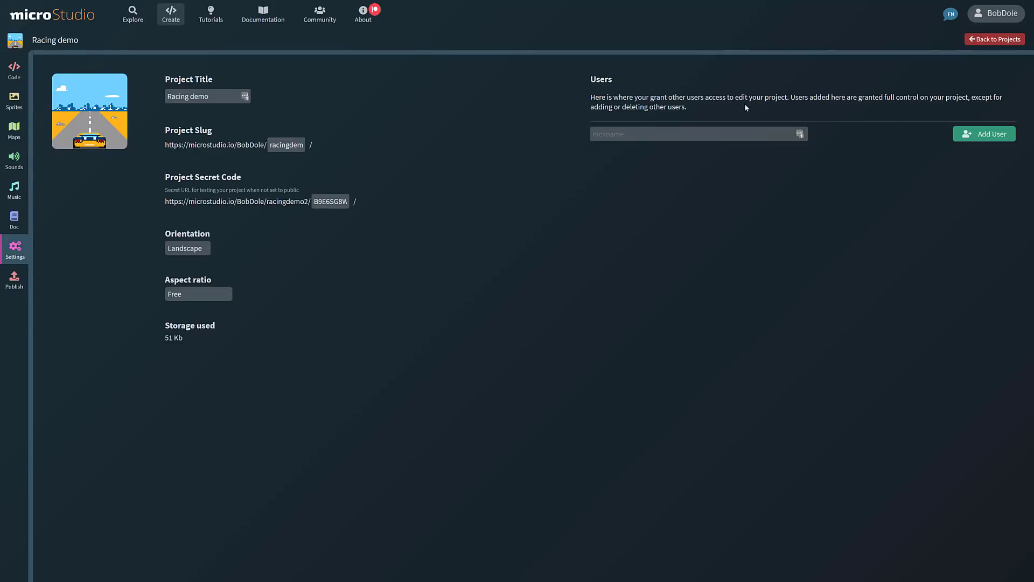
mouse_move(863, 80)
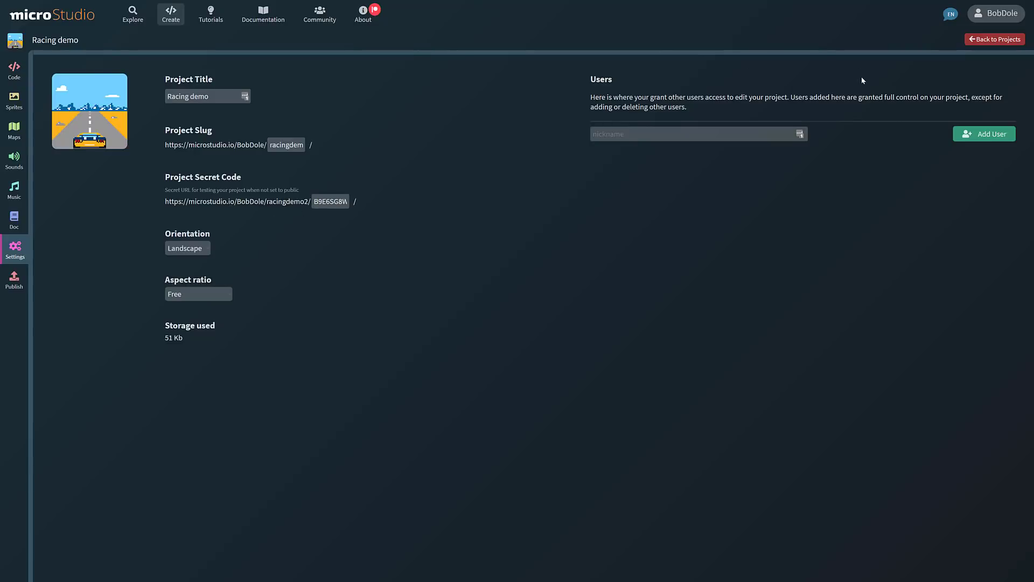
mouse_move(572, 158)
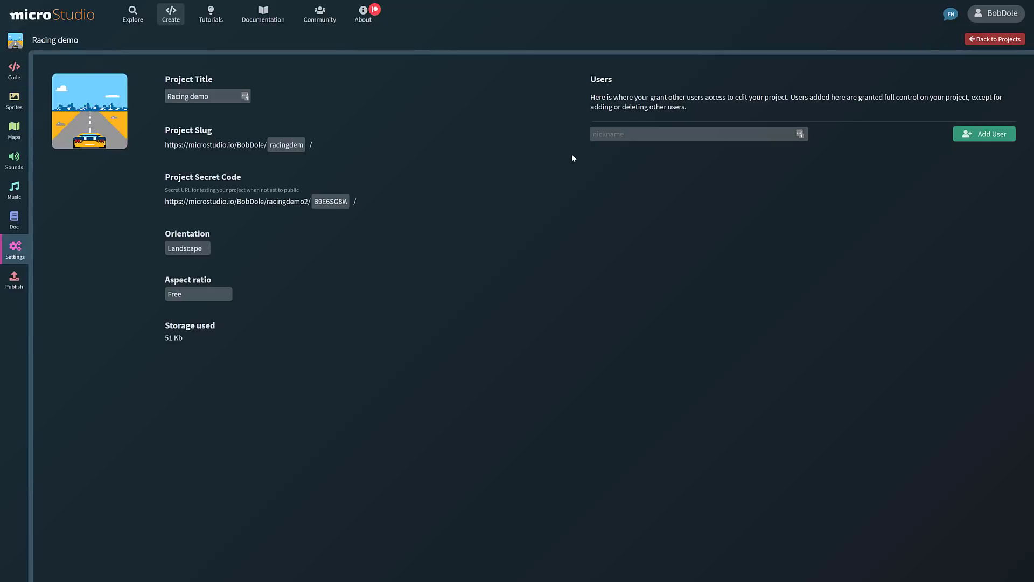
mouse_move(14, 280)
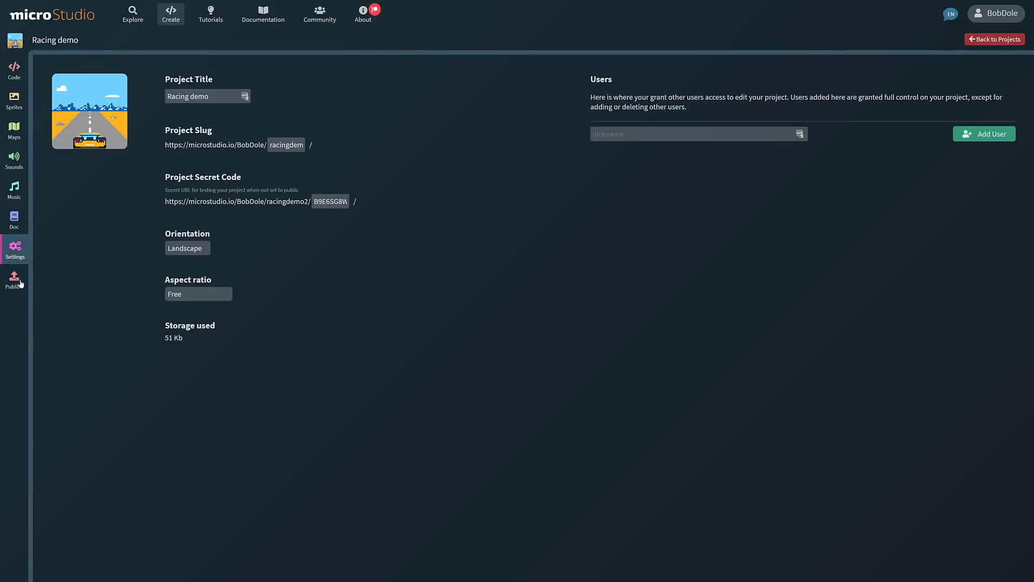
Bring up the publishing options: make public, HTML5 export, Android and Windows builds
left_click(14, 277)
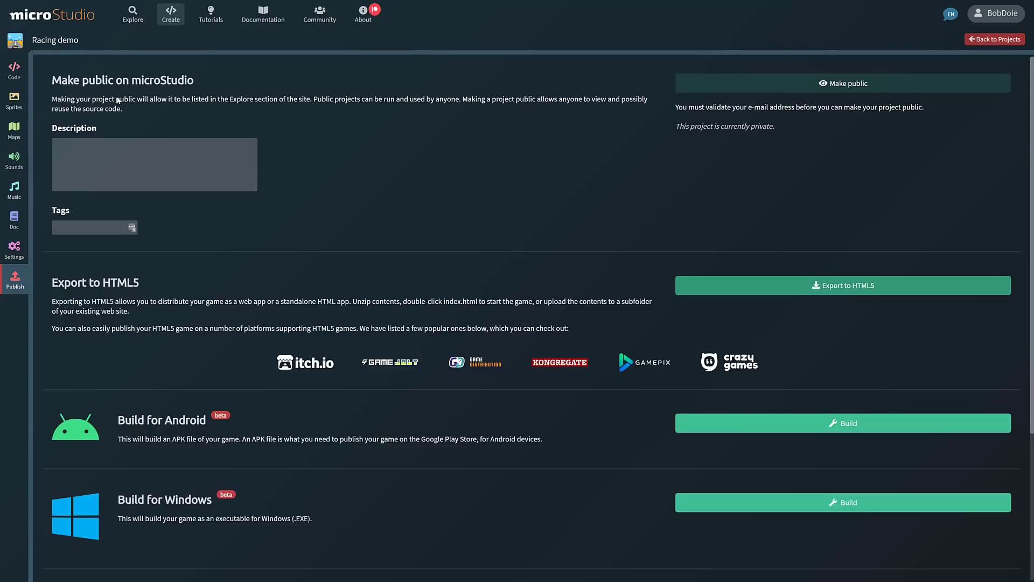
mouse_move(542, 150)
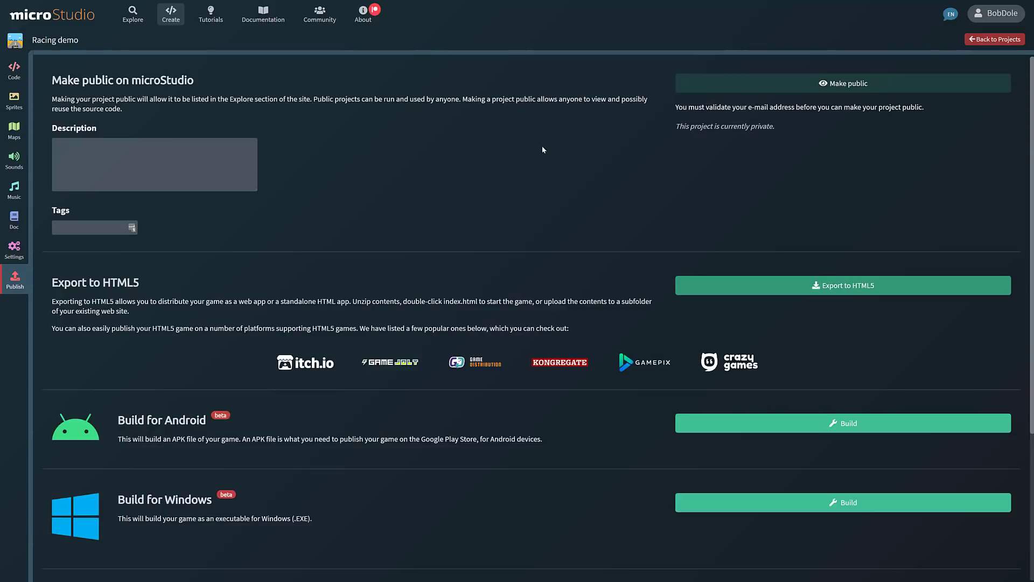
Leave the Publish page for the Explore gallery and filter it by the pong tag
scroll("down", 3)
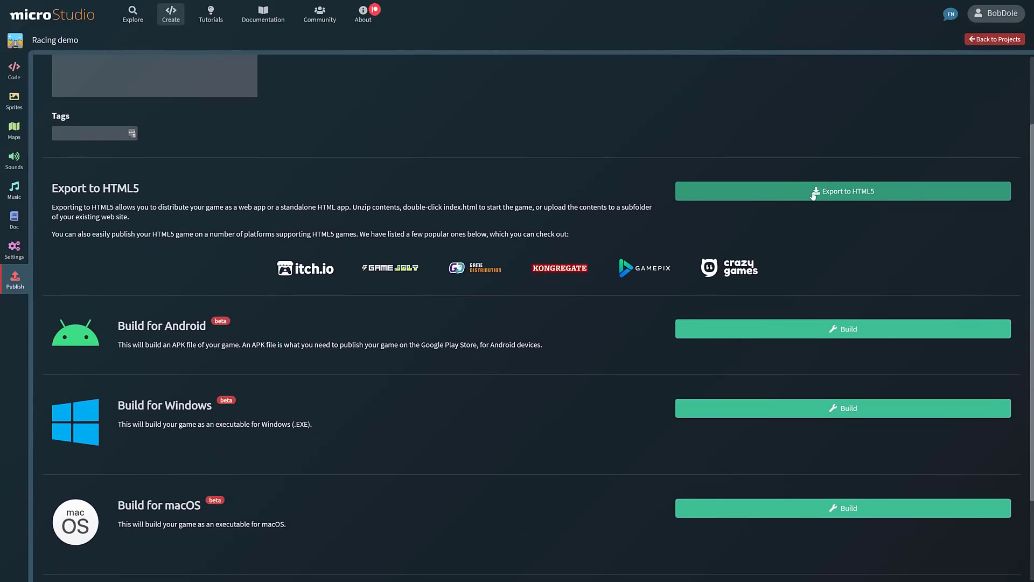
mouse_move(345, 256)
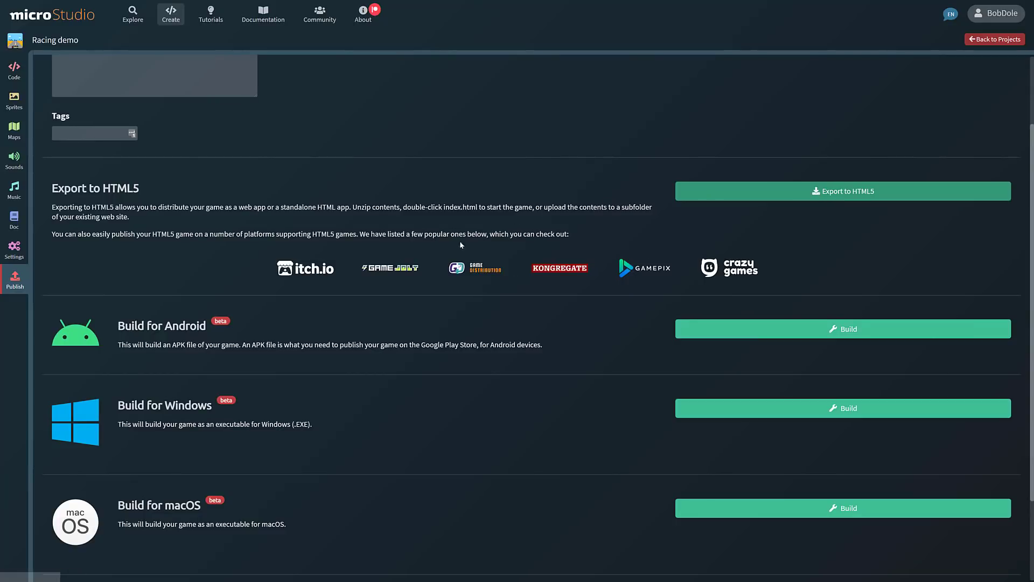
scroll("down", 3)
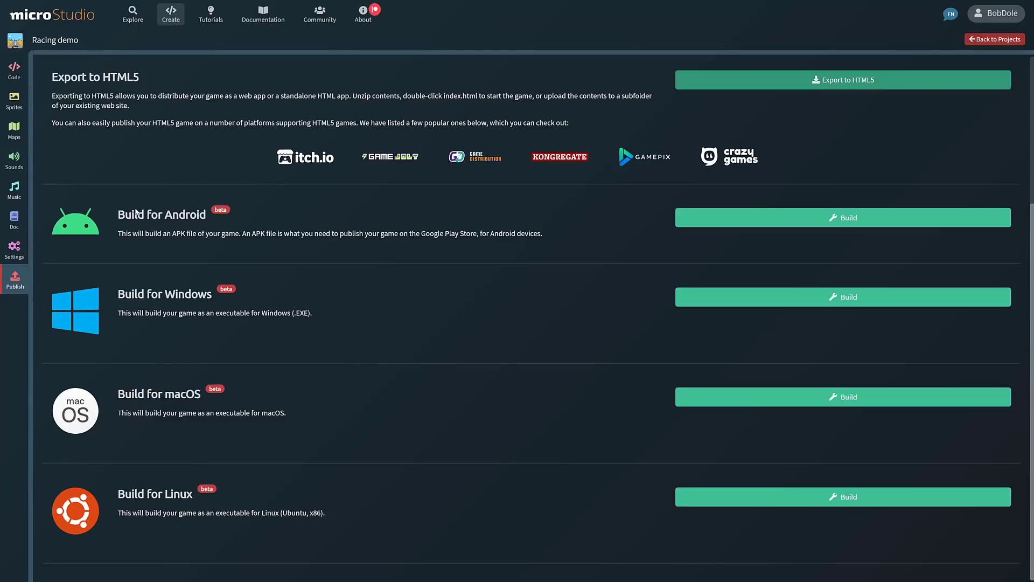
mouse_move(296, 314)
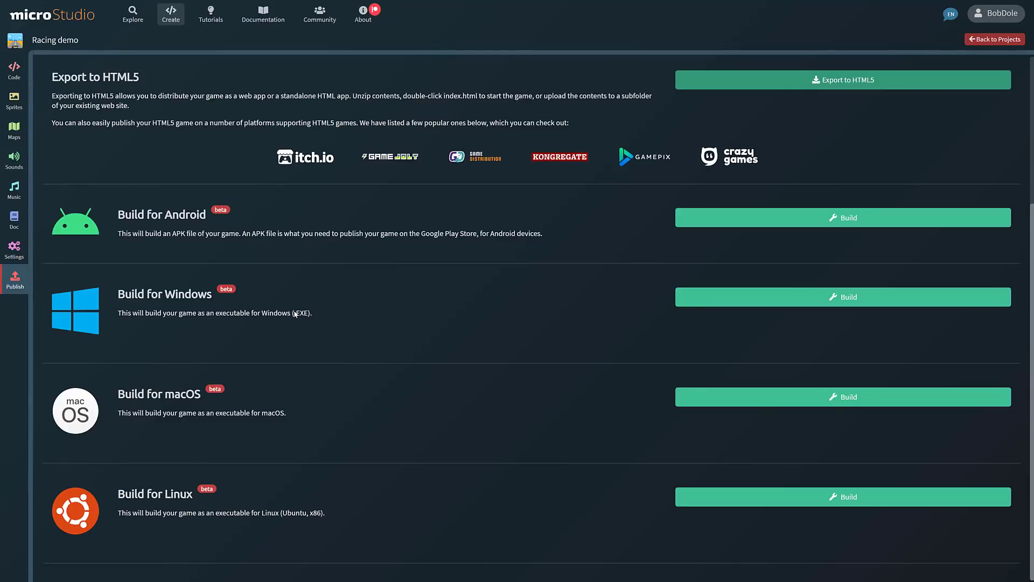
mouse_move(251, 414)
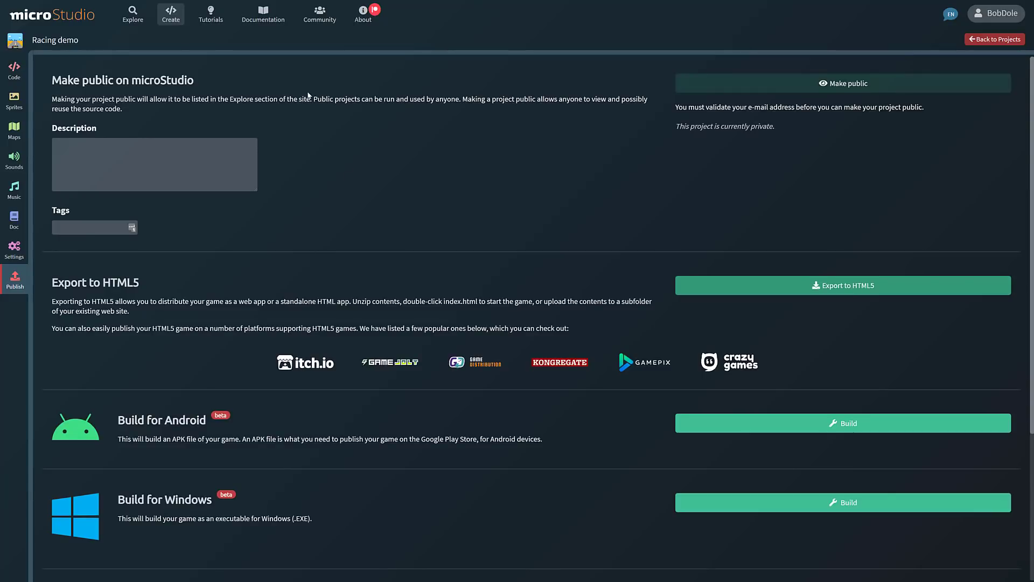
left_click(13, 69)
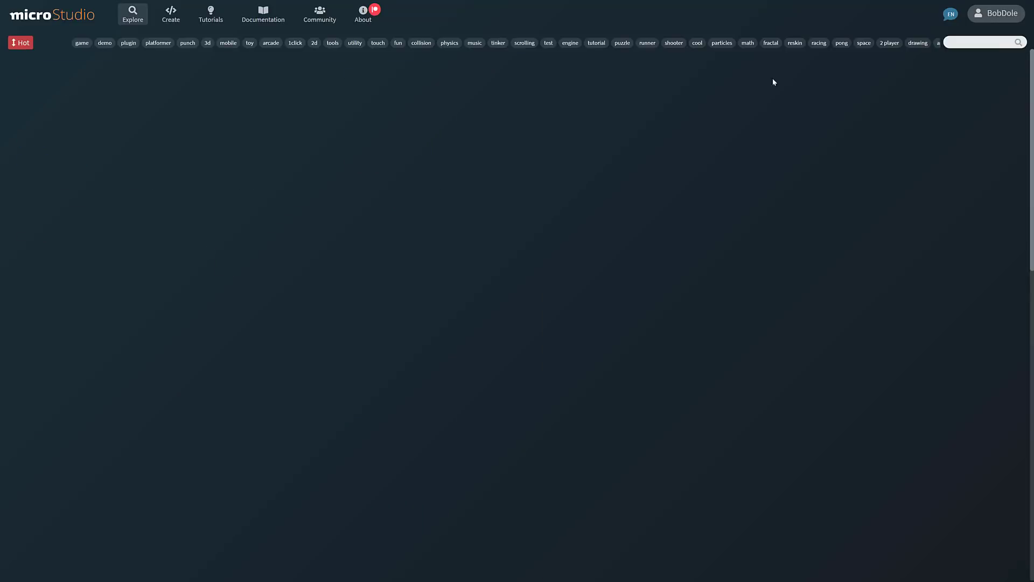
left_click(842, 43)
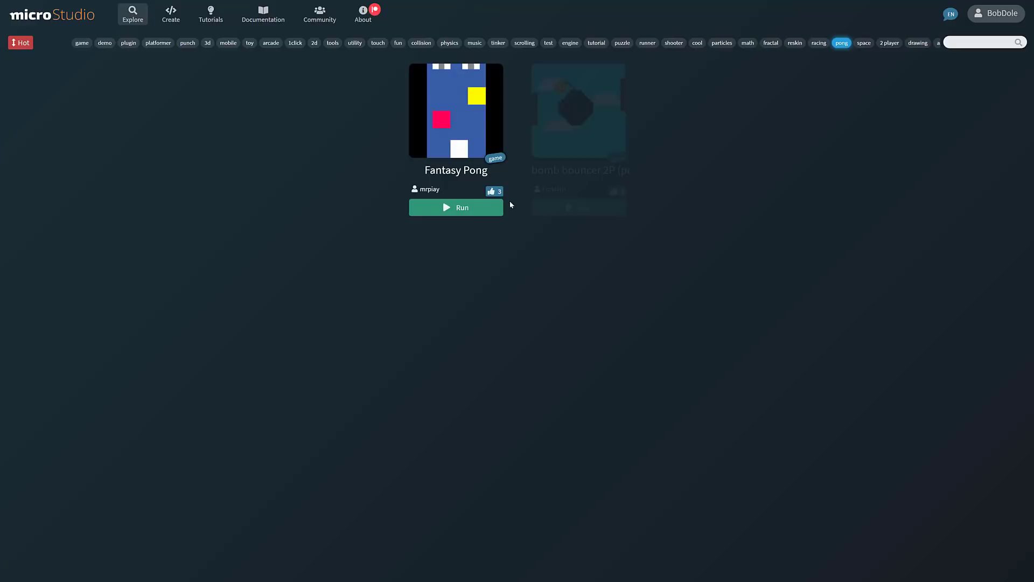
Clone Fantasy Pong into BobDole's projects, glance at map1 and the sprites, and return to its code
left_click(455, 111)
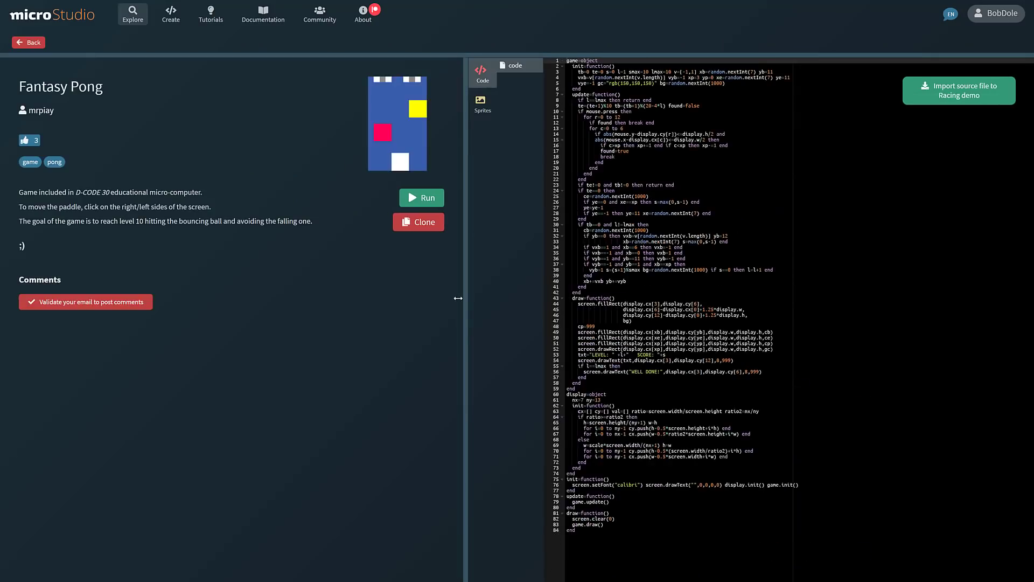
left_click(418, 222)
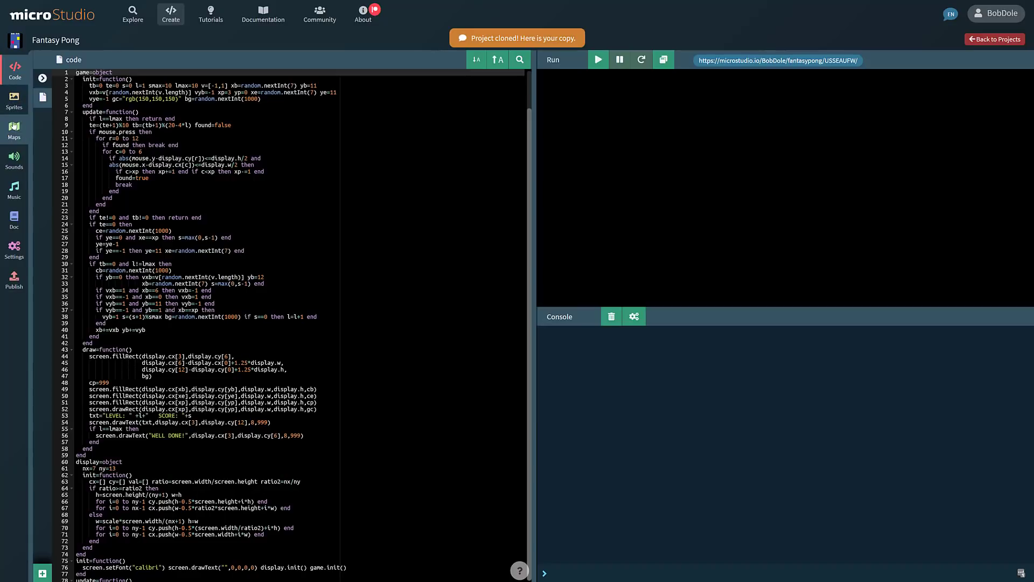
left_click(14, 130)
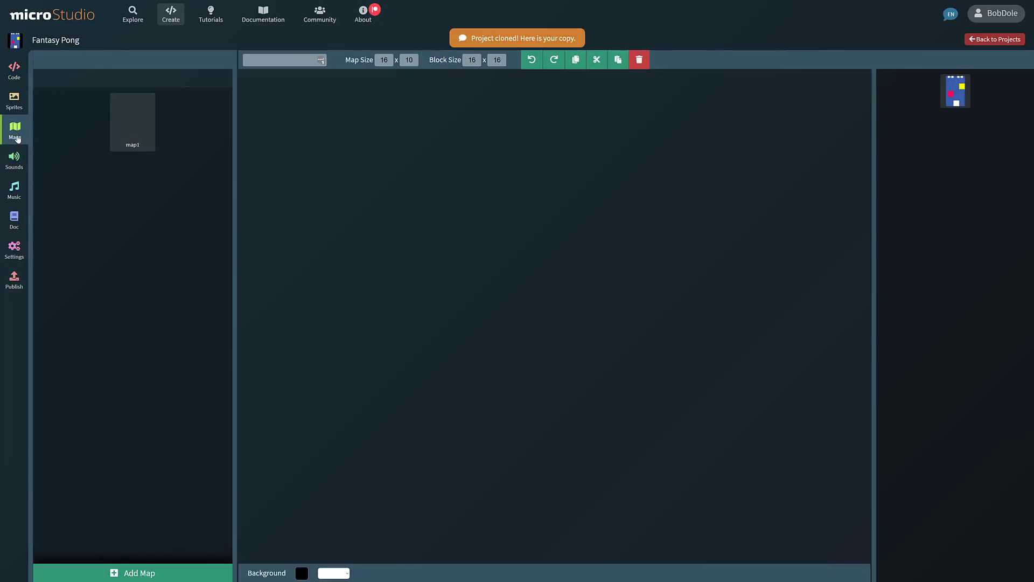
left_click(131, 122)
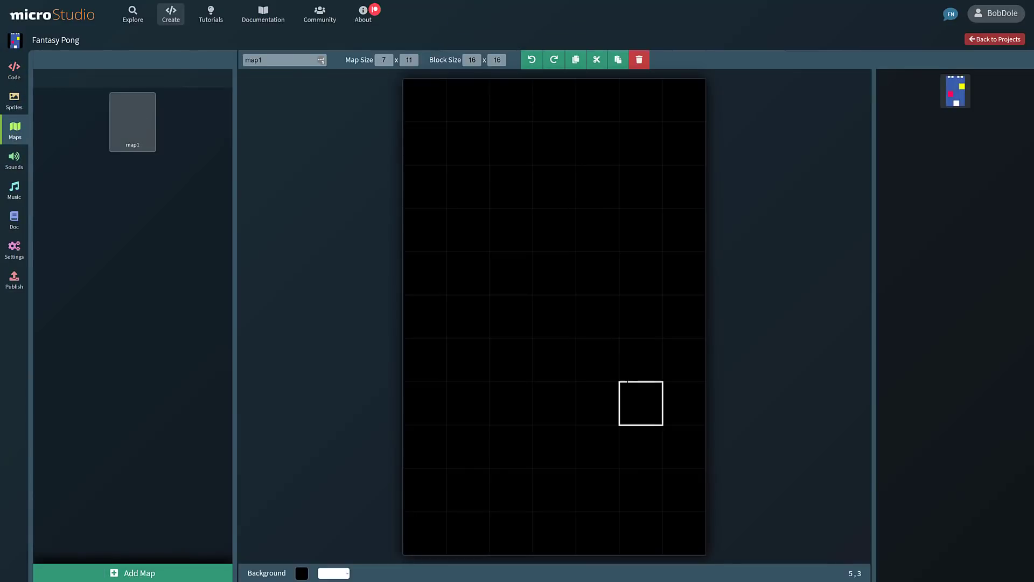
left_click(14, 99)
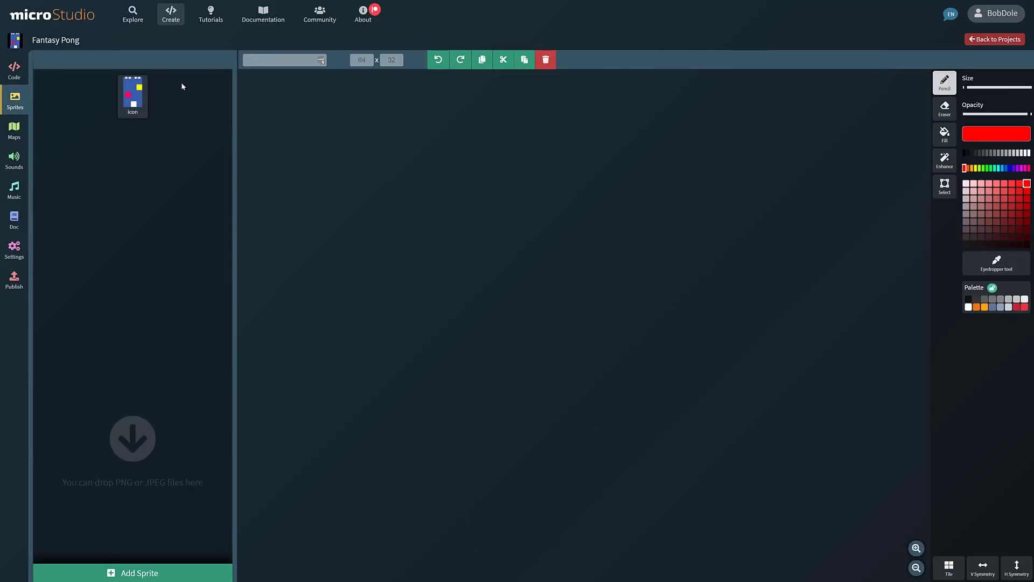
mouse_move(14, 130)
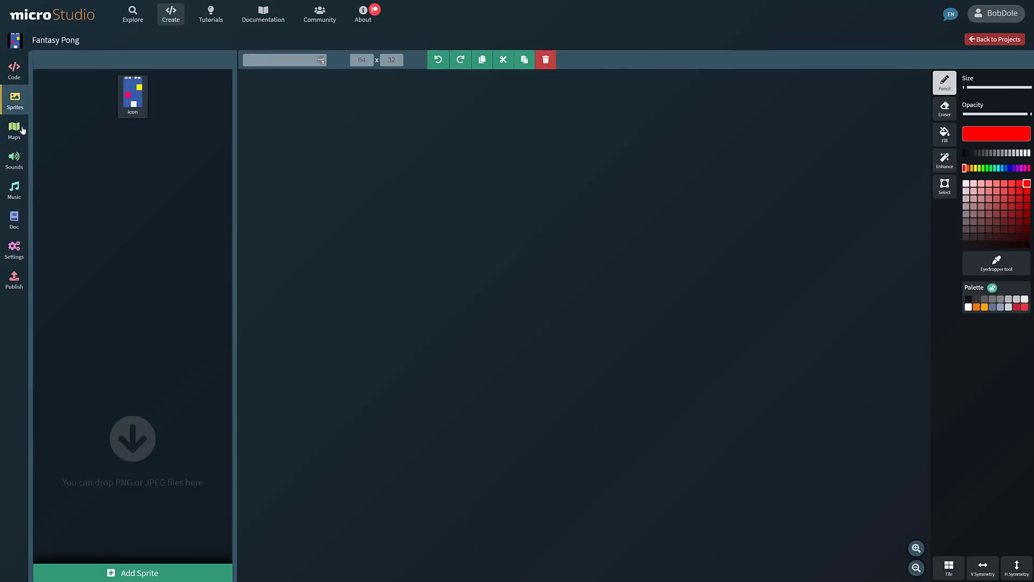
left_click(13, 71)
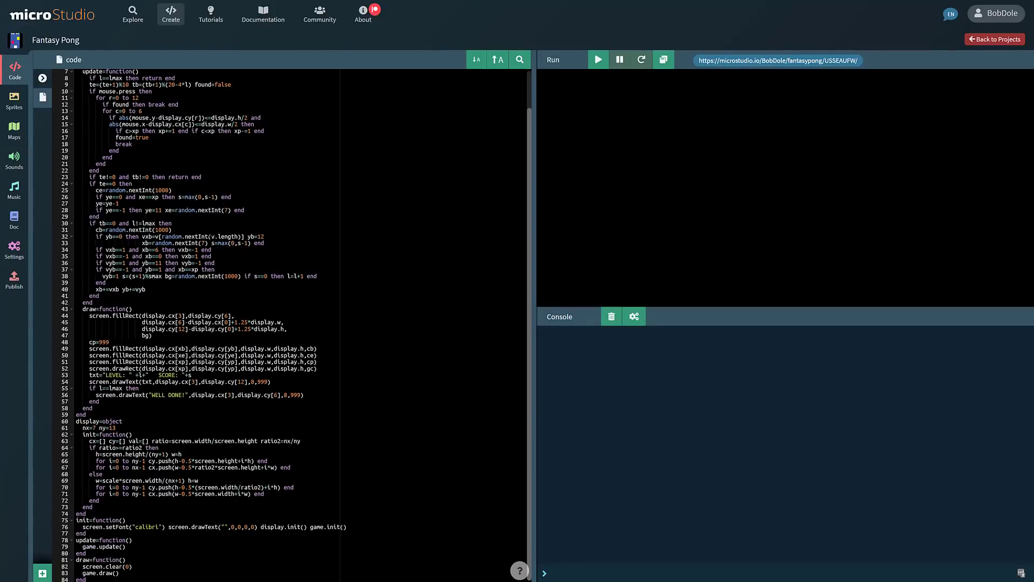
Start the Drawing tutorial's Shapes lesson, advance a page, leave it marked done, and move on to Documentation
left_click(210, 14)
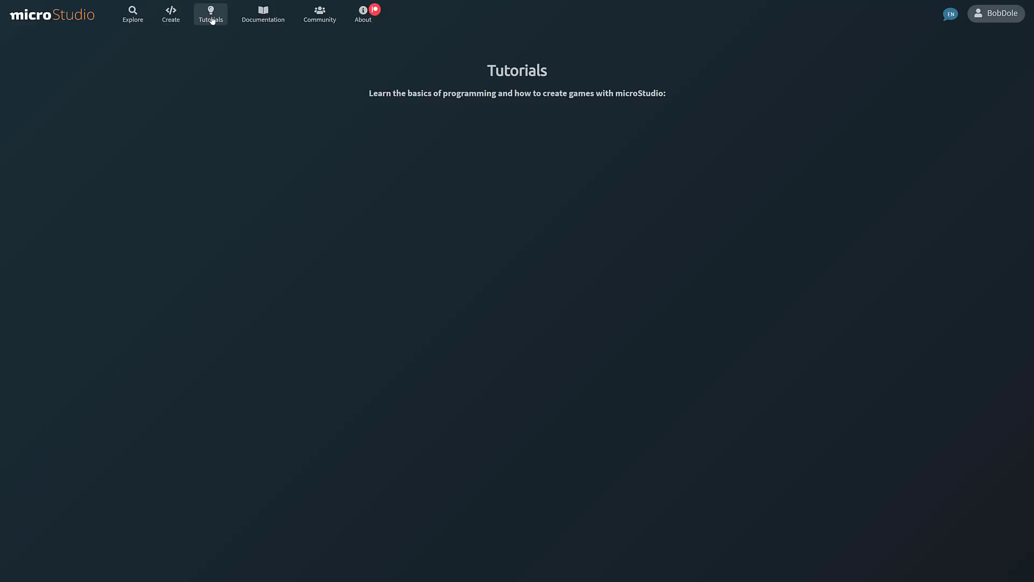
left_click(210, 13)
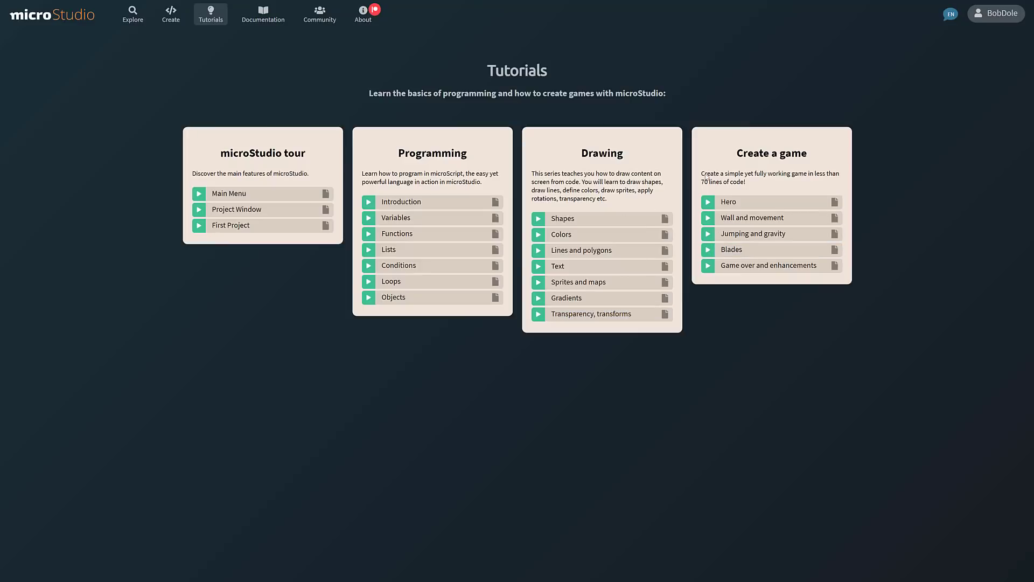
left_click(562, 219)
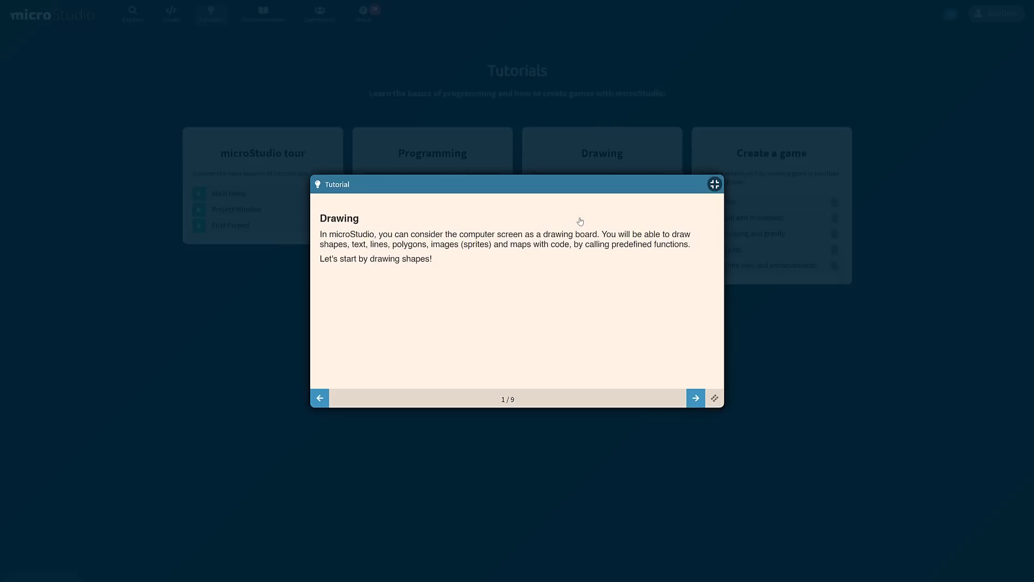
left_click(695, 397)
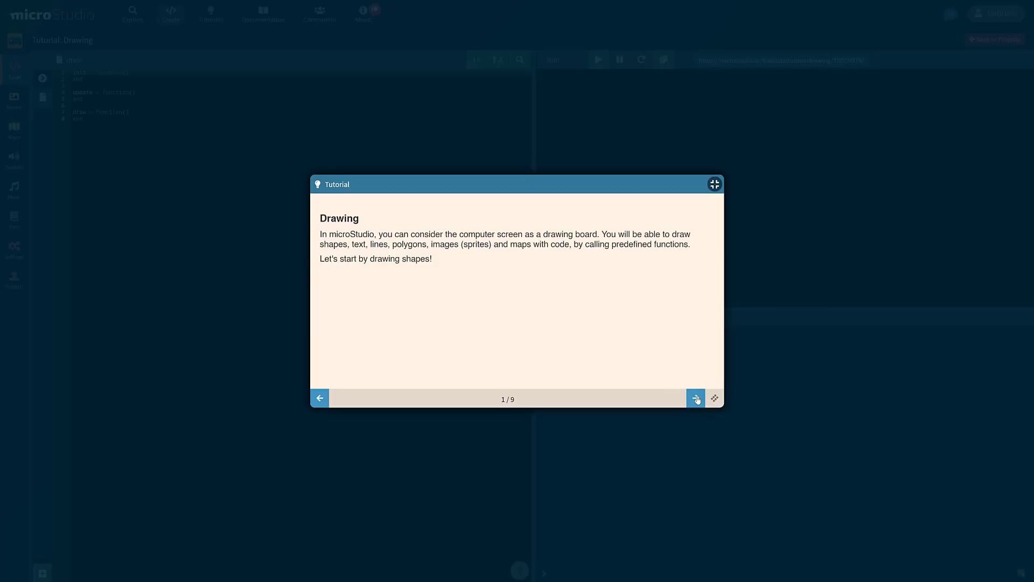
left_click(695, 397)
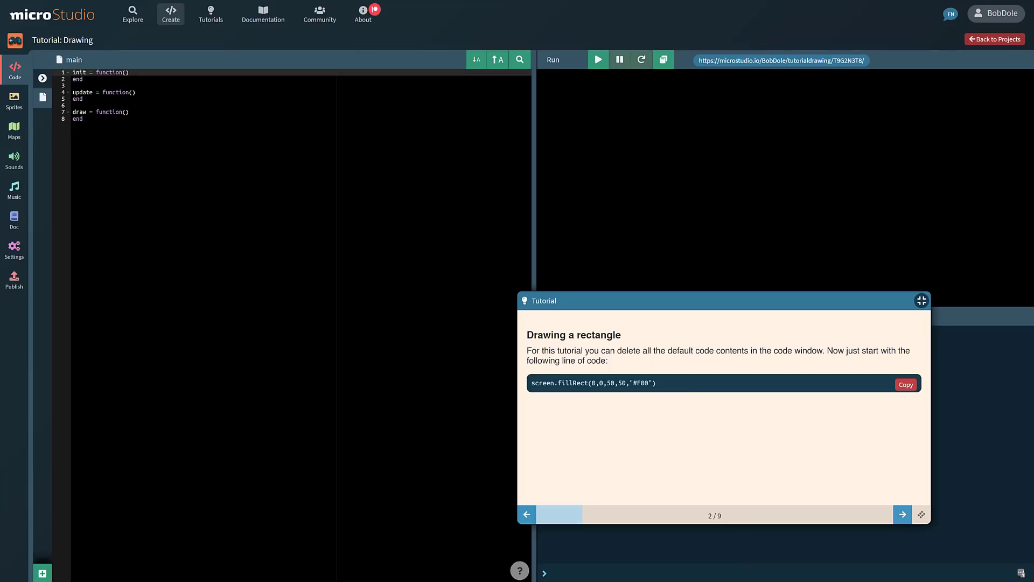
left_click(903, 514)
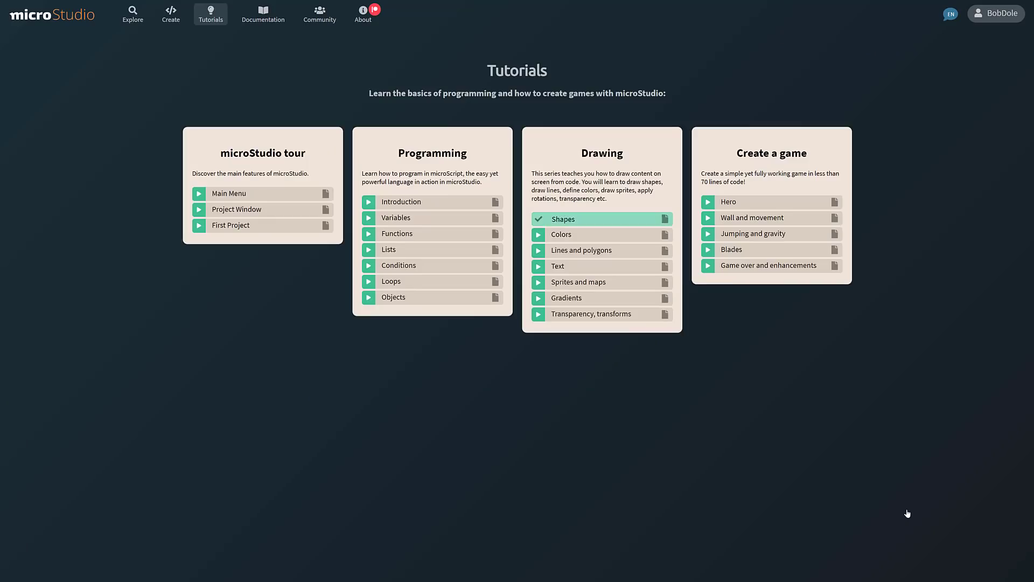
left_click(263, 14)
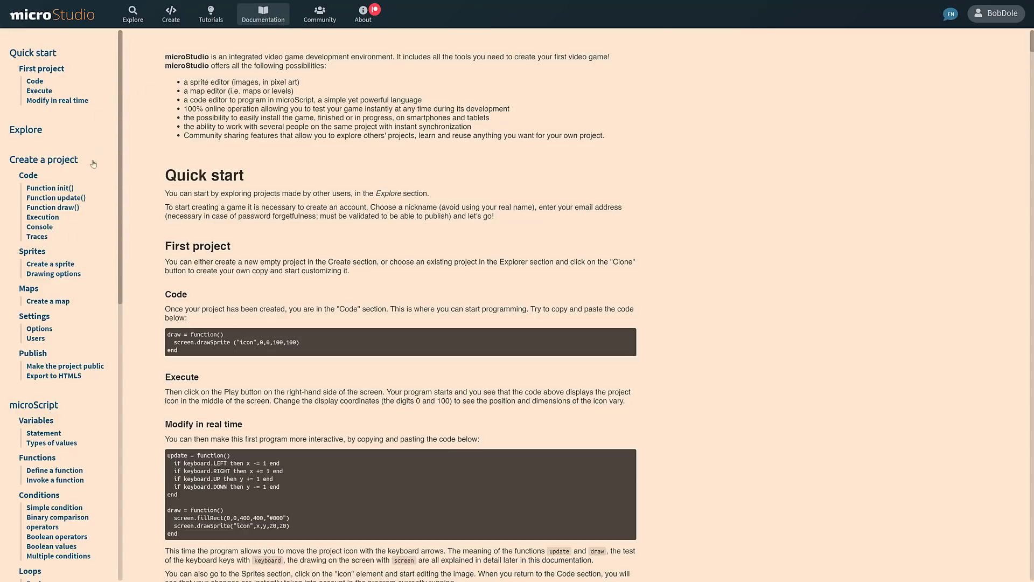
scroll("down", 3)
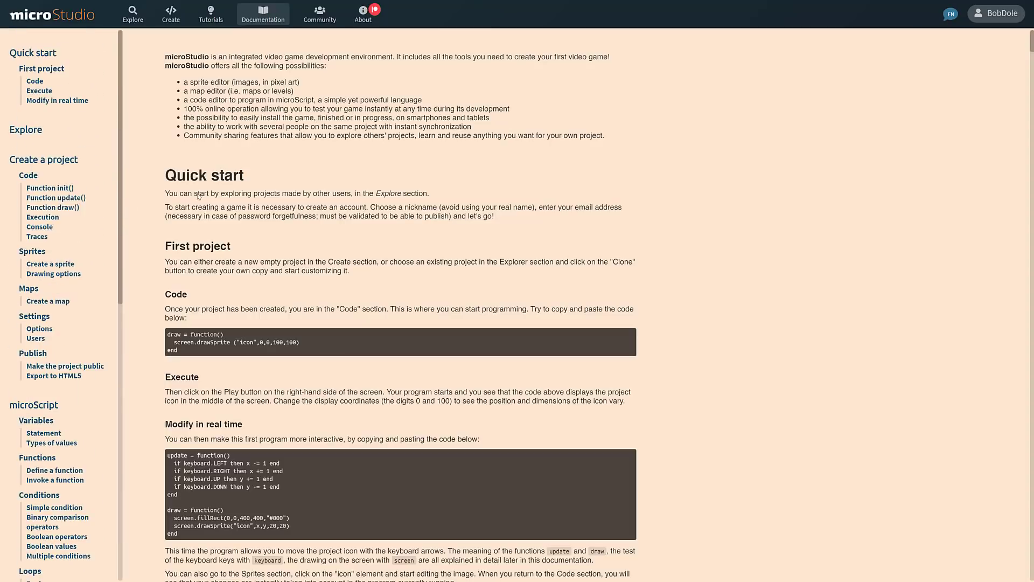
scroll("down", 3)
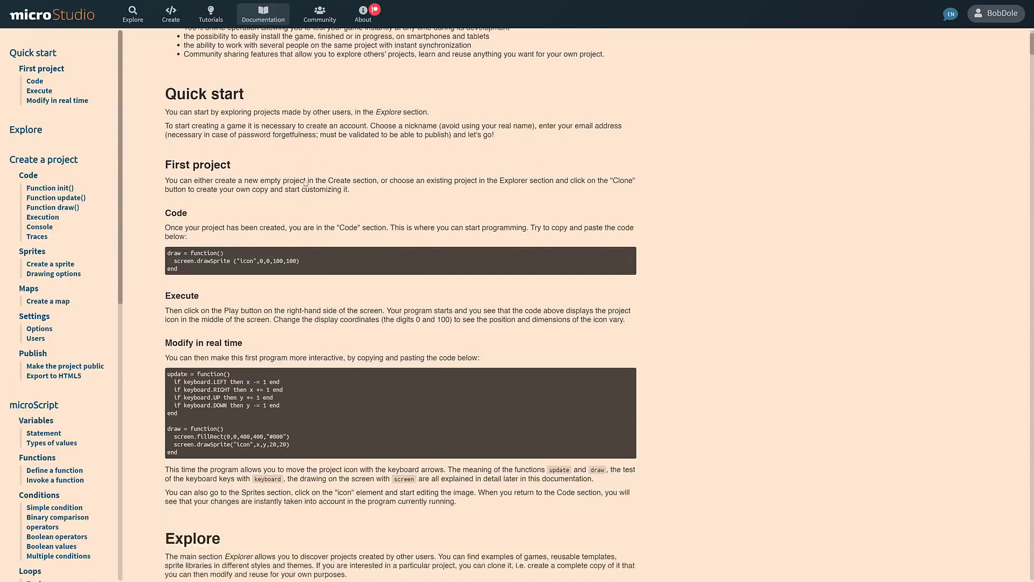
scroll("down", 3)
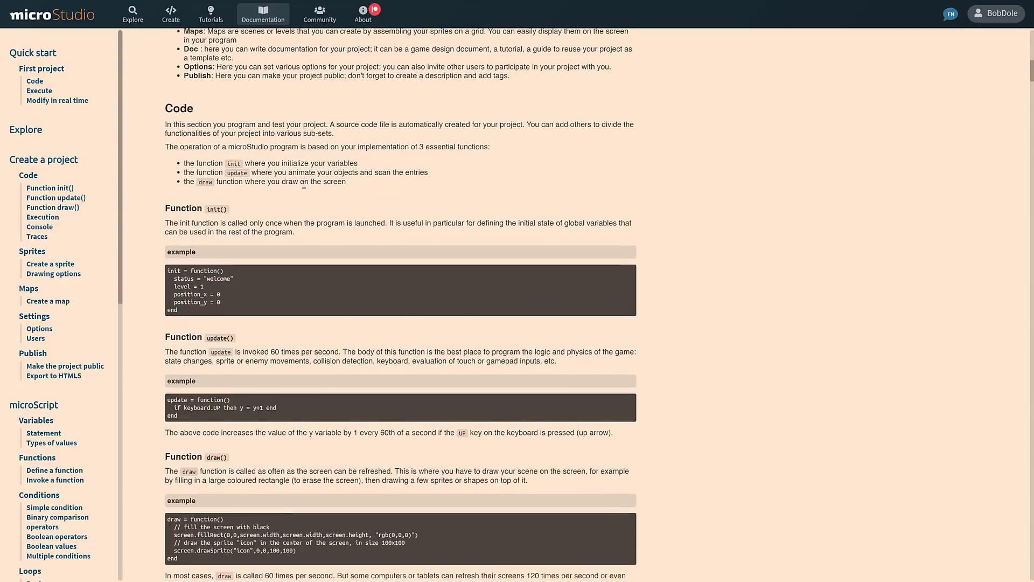
scroll("down", 3)
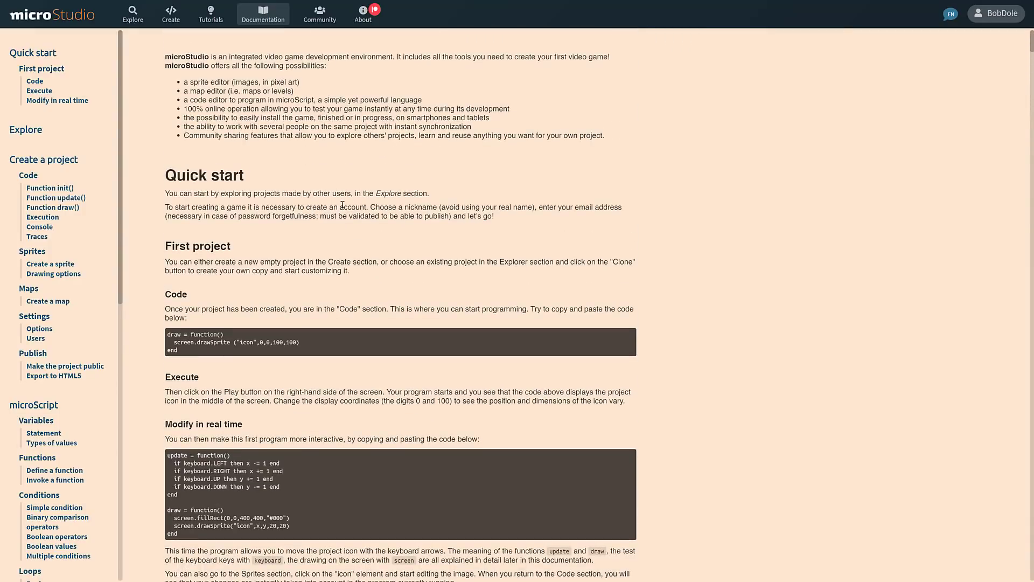
mouse_move(299, 189)
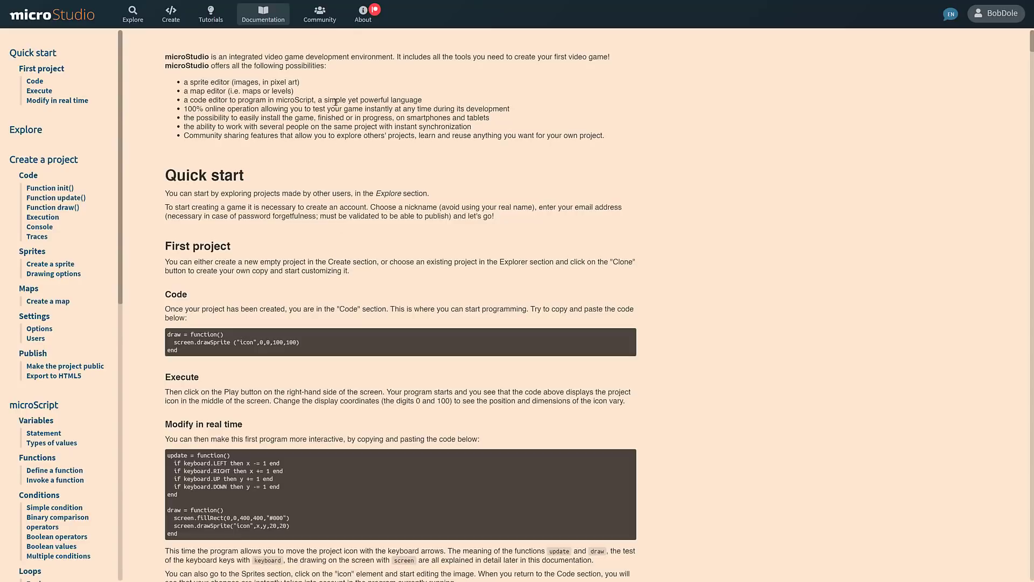
Show the About page with the MIT license, Patreon, Discord and publisher details
left_click(364, 14)
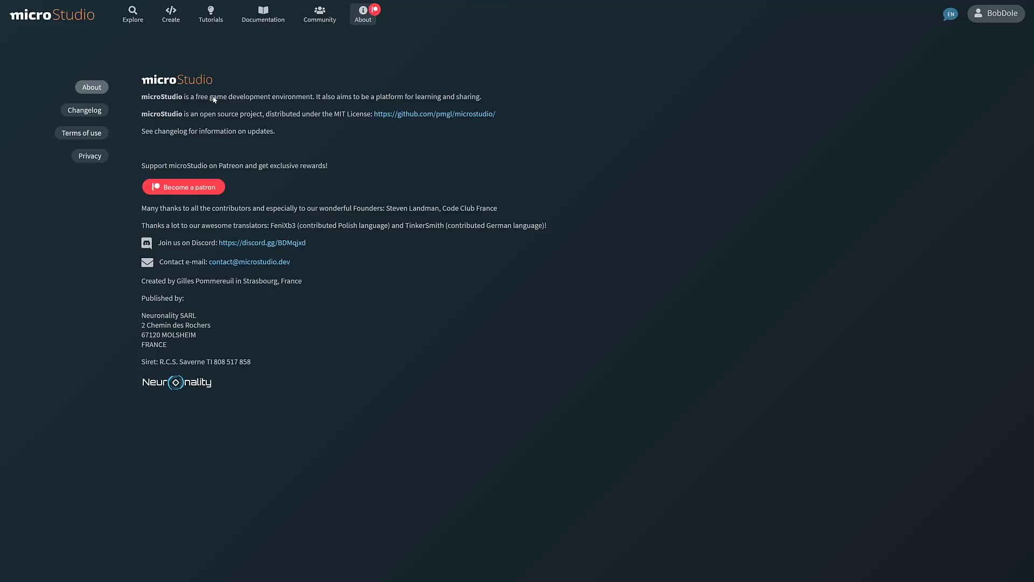
mouse_move(426, 101)
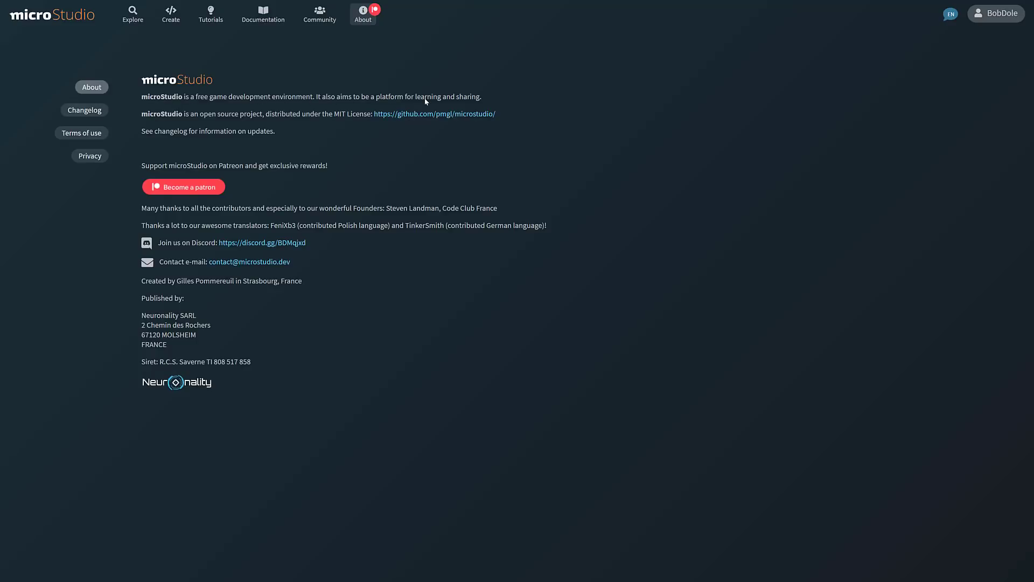
mouse_move(299, 114)
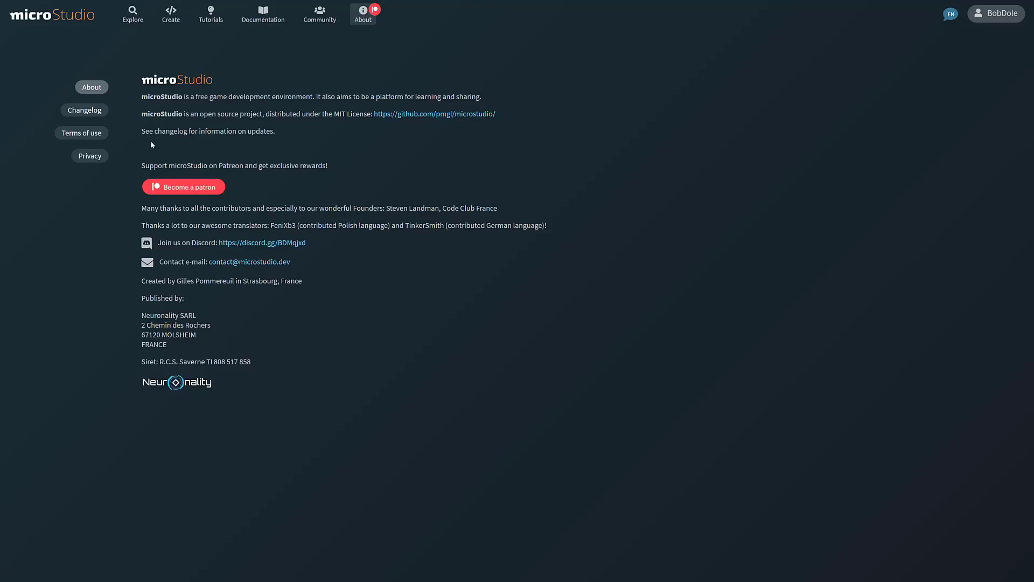
mouse_move(287, 186)
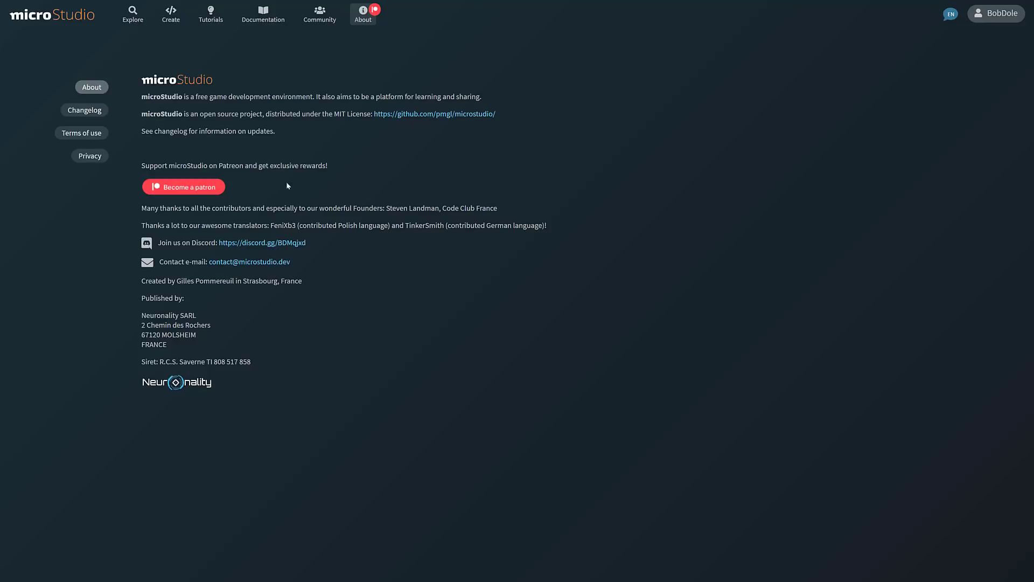
mouse_move(204, 248)
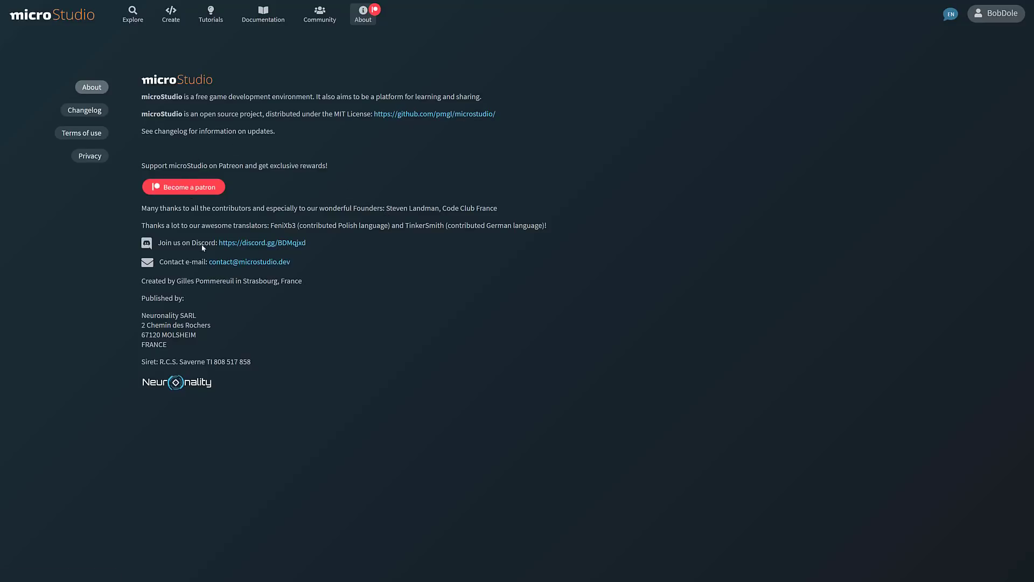
mouse_move(268, 247)
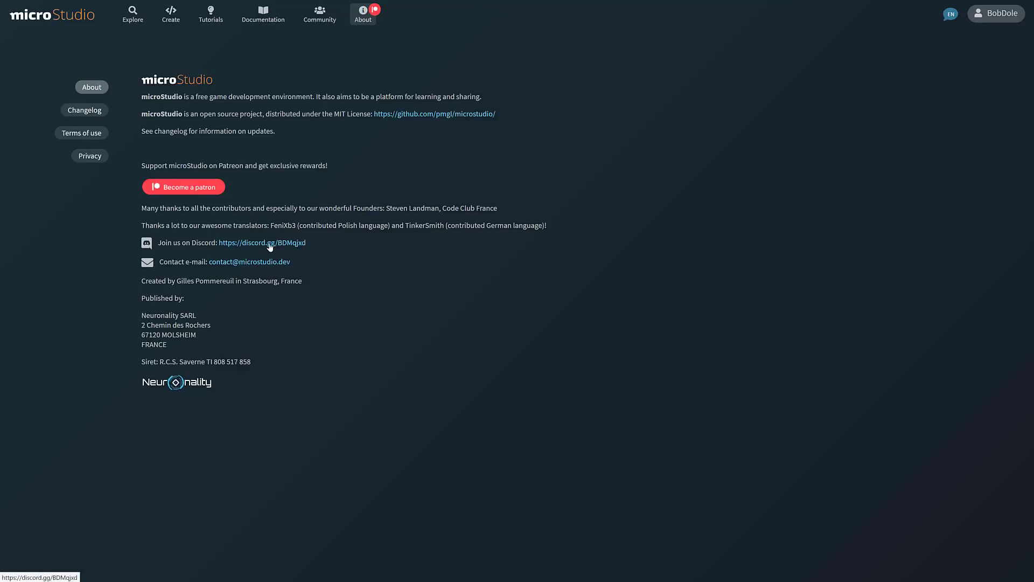
mouse_move(333, 226)
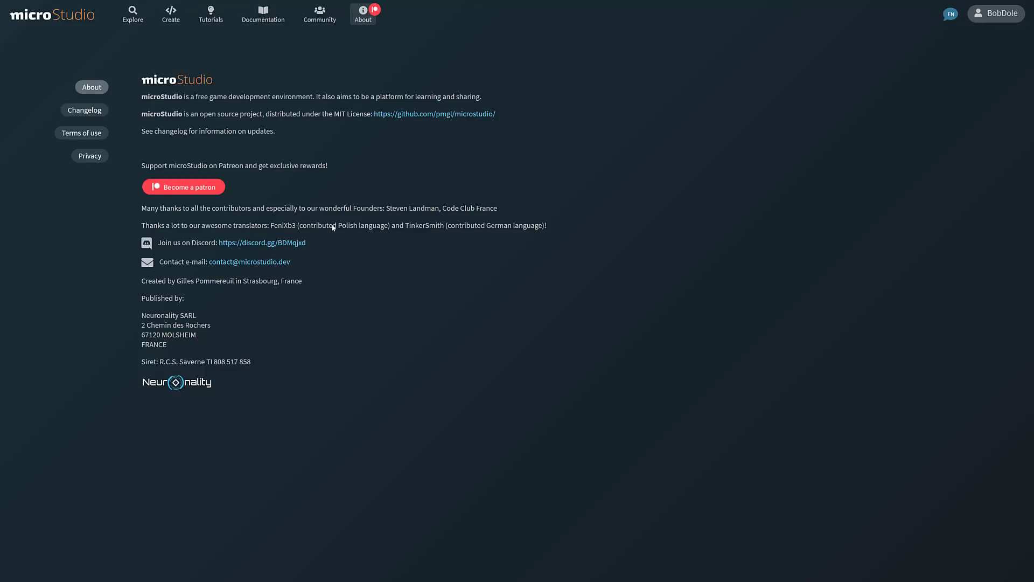
left_click(434, 113)
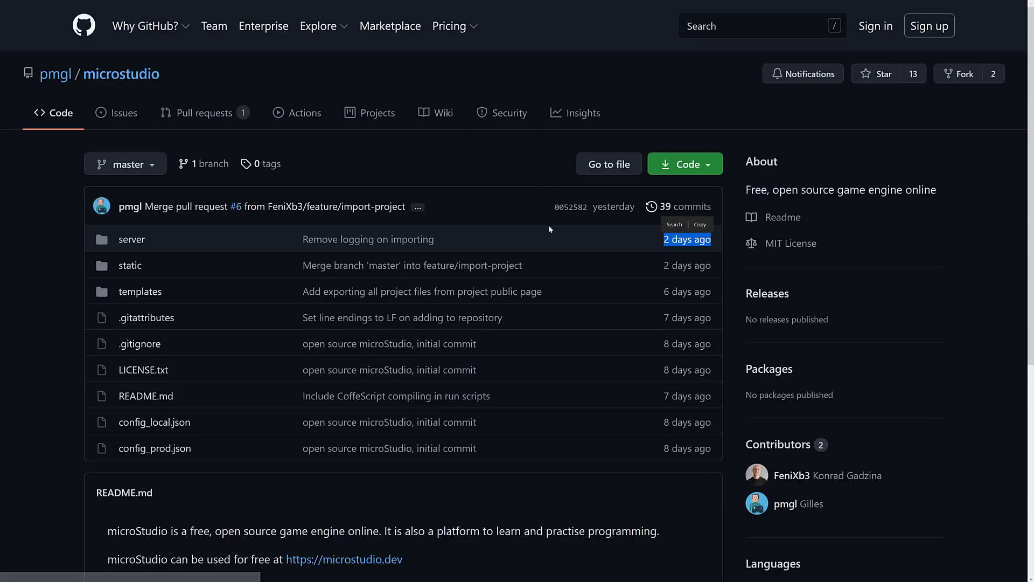
mouse_move(647, 396)
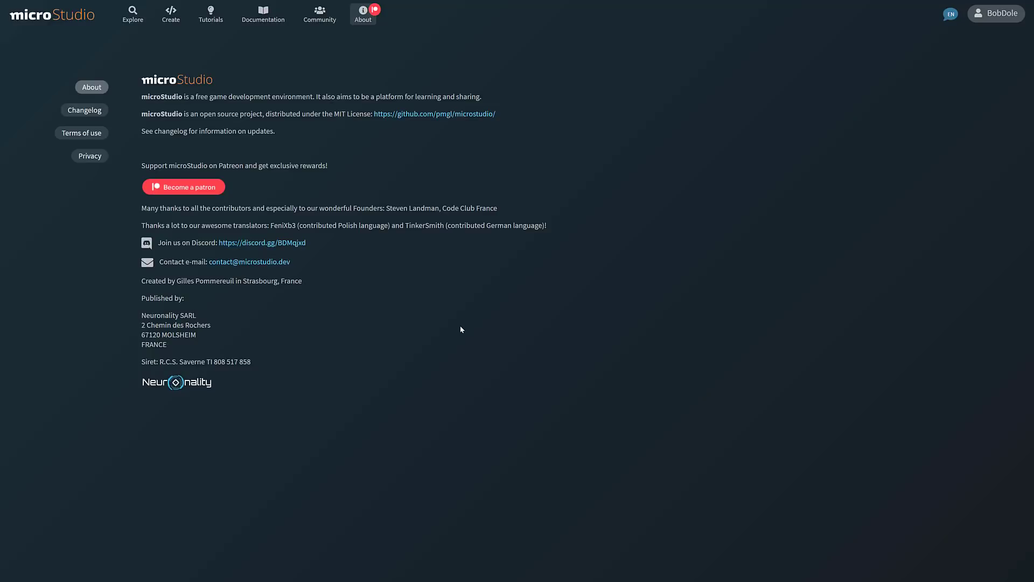
Return to the microStudio landing page via the logo and scroll through its feature sections
left_click(51, 14)
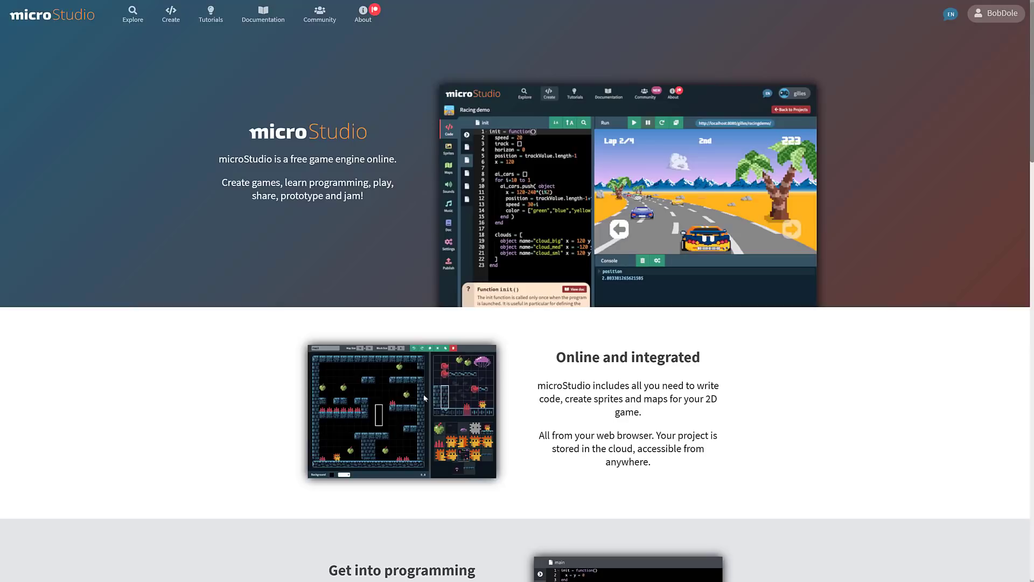
scroll("down", 3)
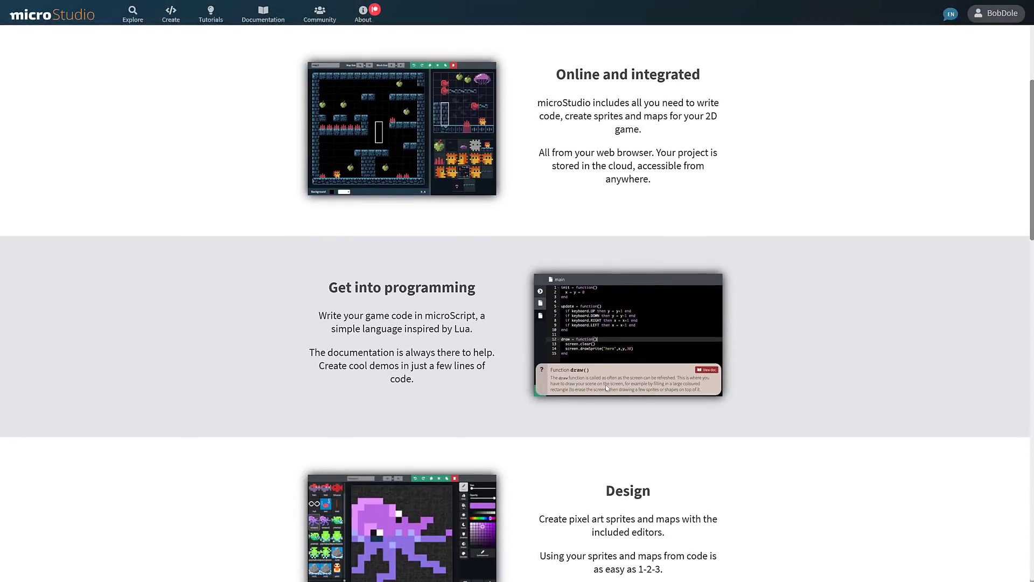
scroll("down", 3)
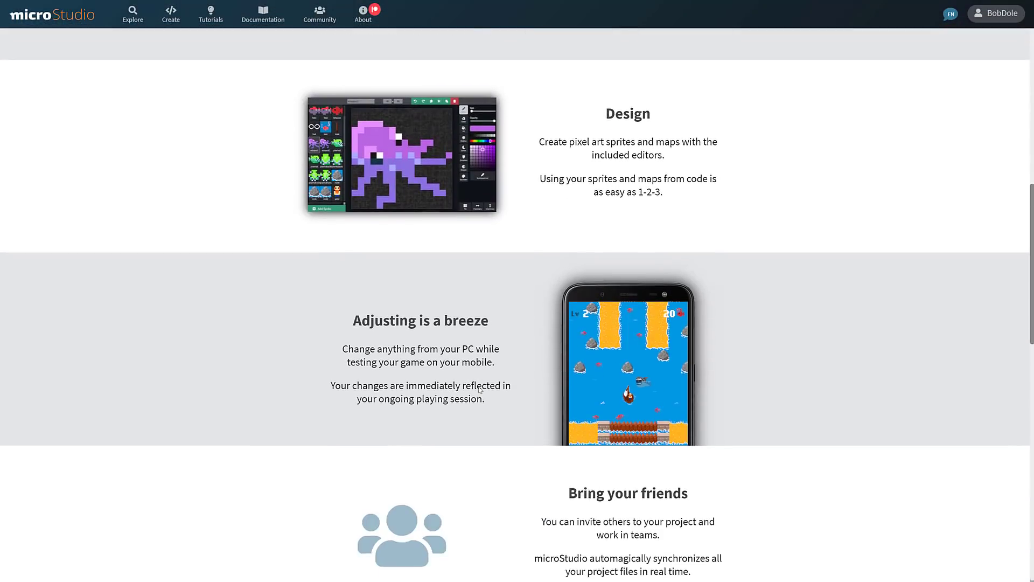
scroll("down", 3)
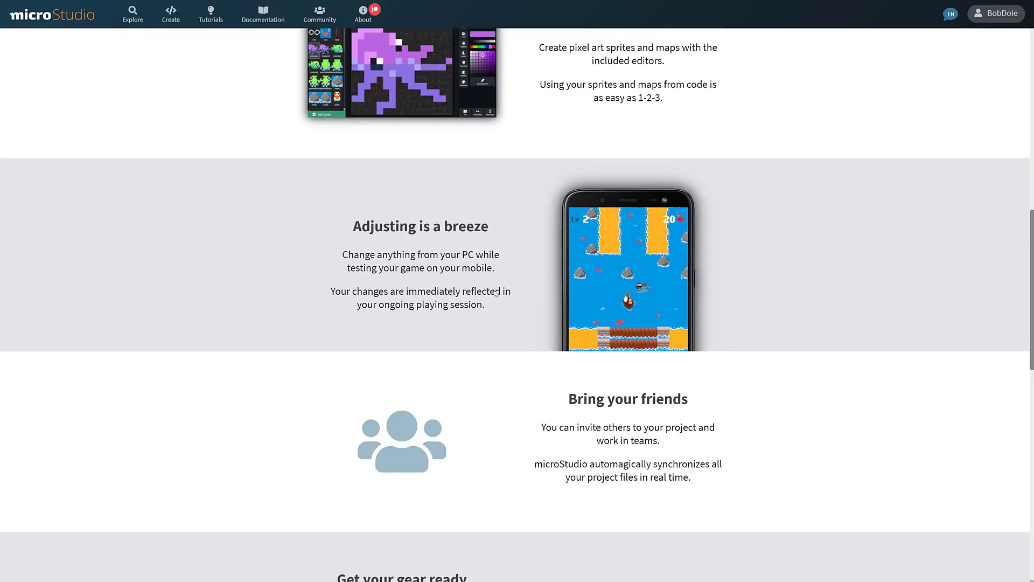
scroll("down", 3)
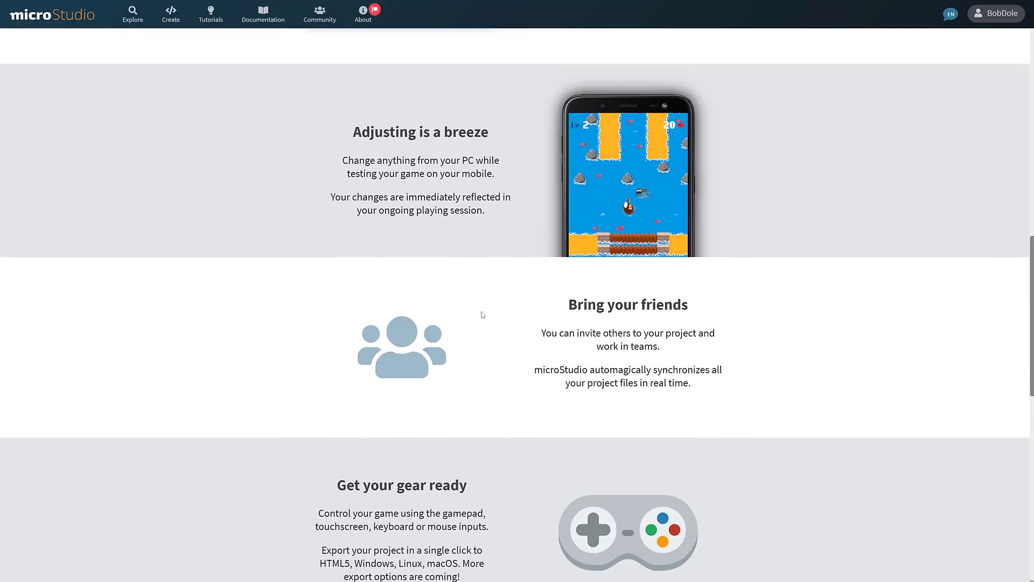
scroll("down", 3)
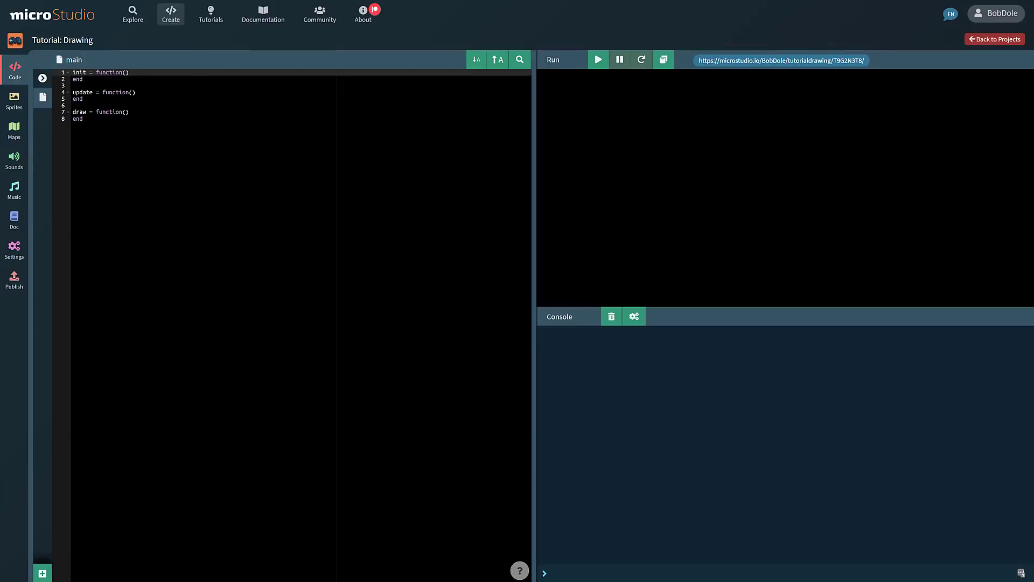
mouse_move(170, 14)
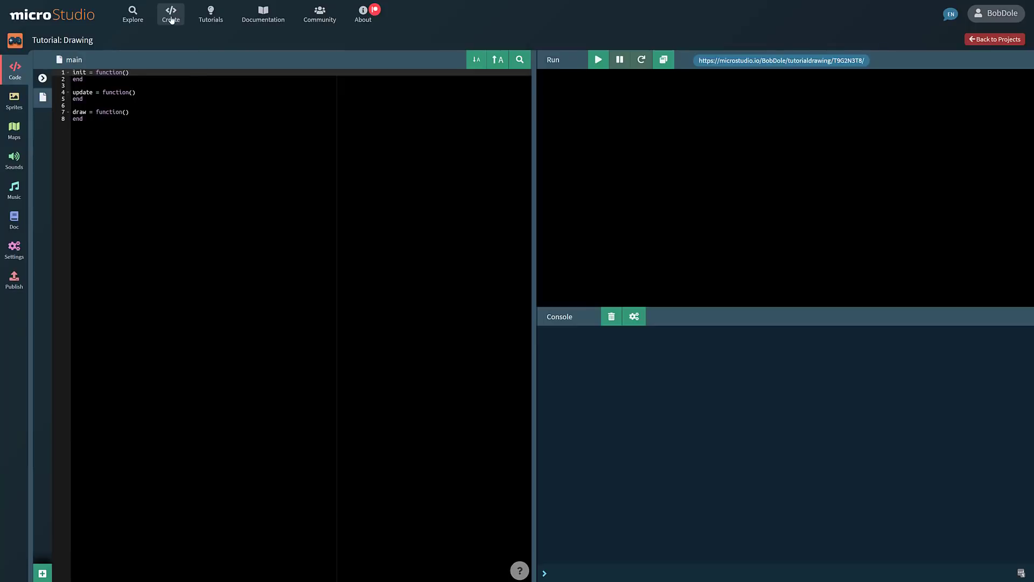
Create a new project with the default title MyProject from the projects list and restore full-screen view
left_click(995, 38)
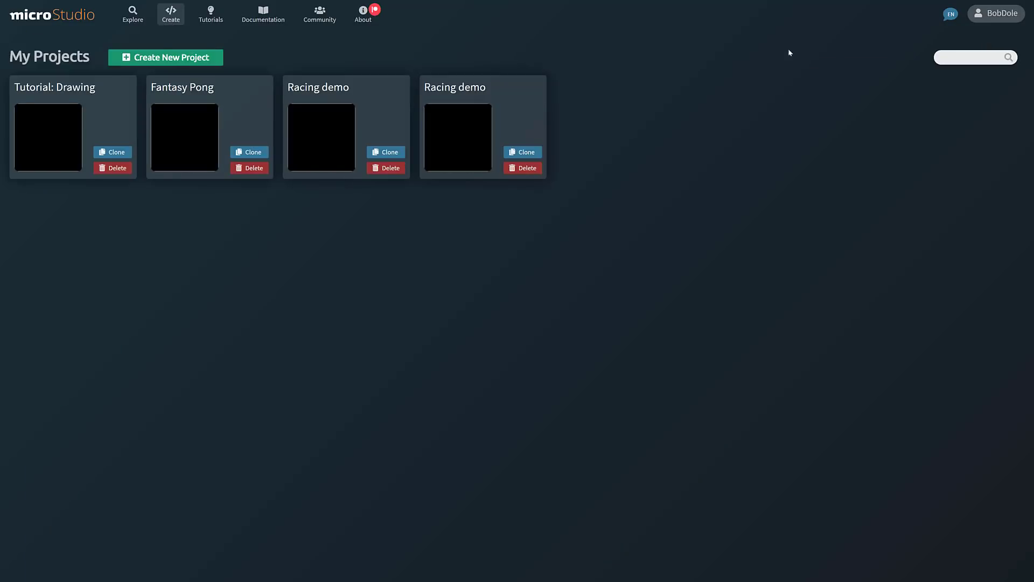
left_click(164, 57)
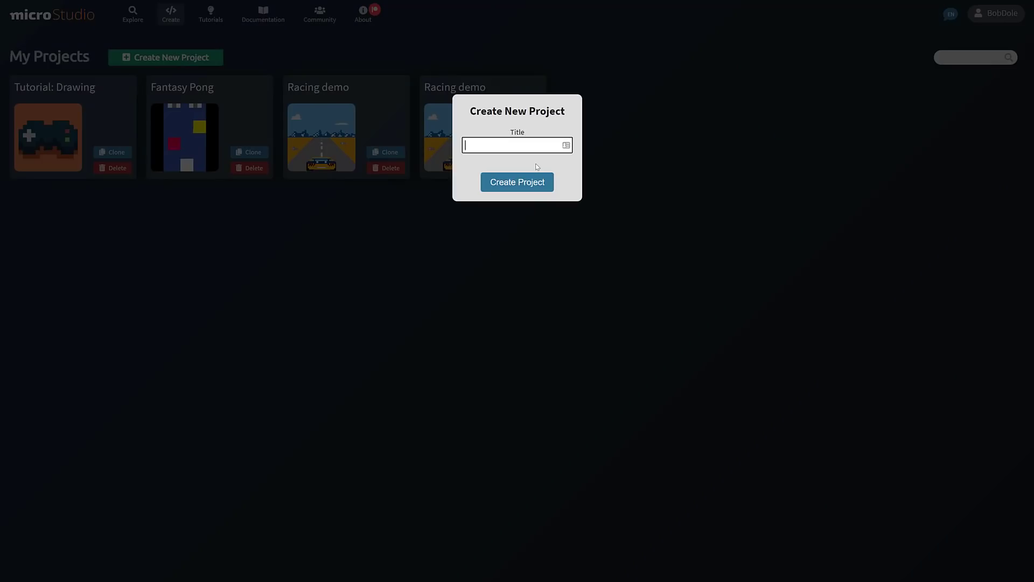
left_click(518, 181)
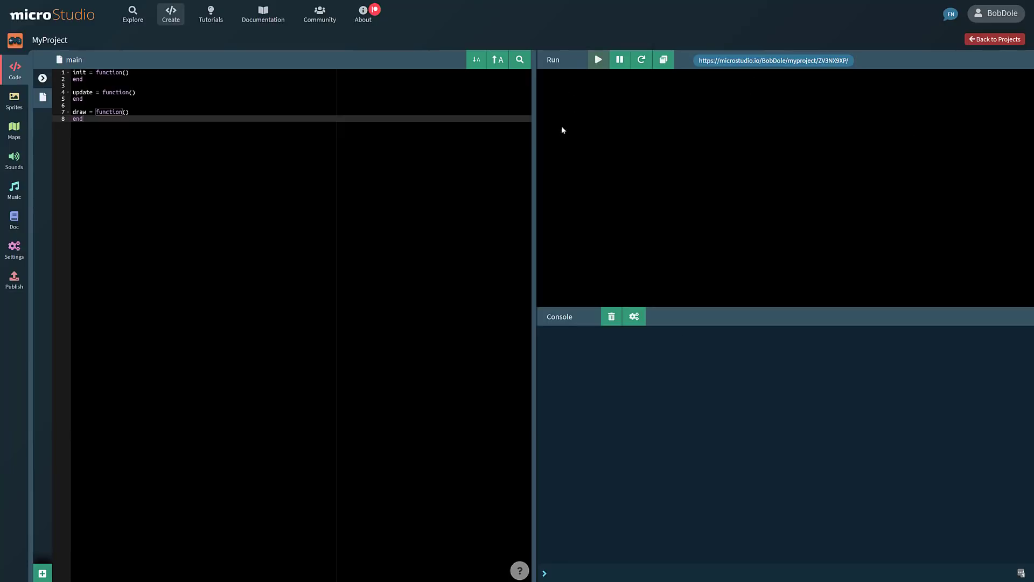
mouse_move(721, 90)
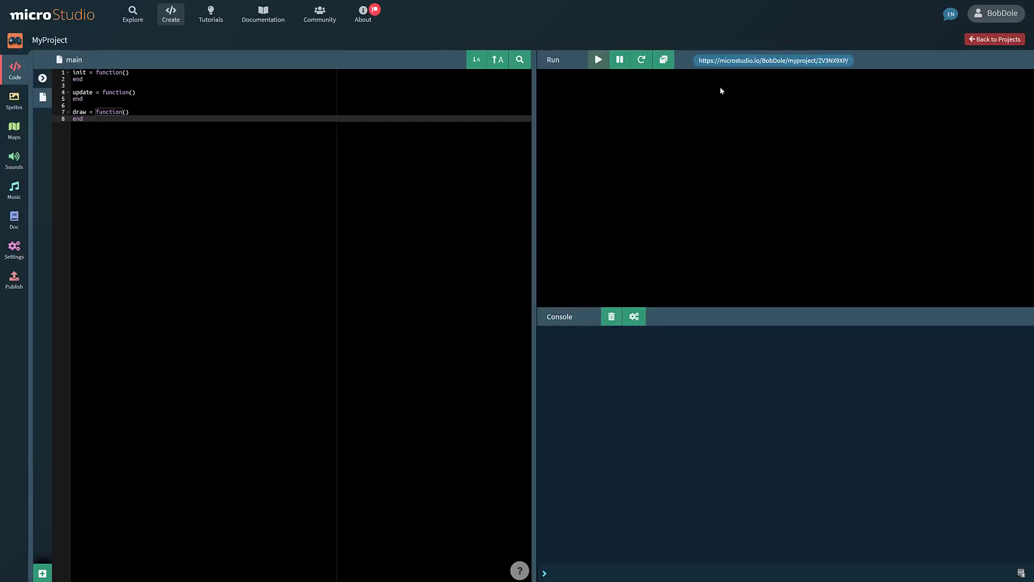
mouse_move(717, 66)
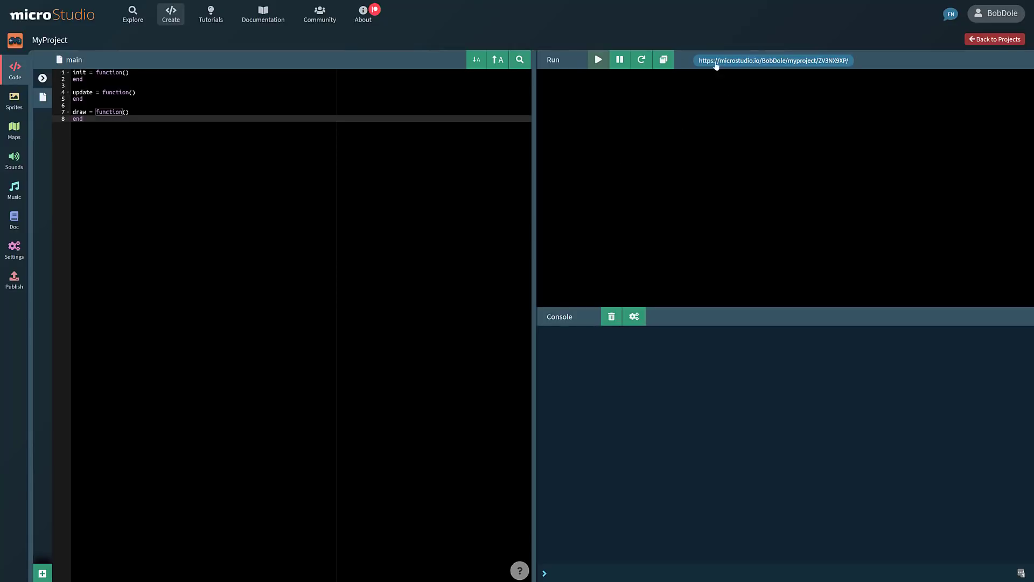
mouse_move(810, 63)
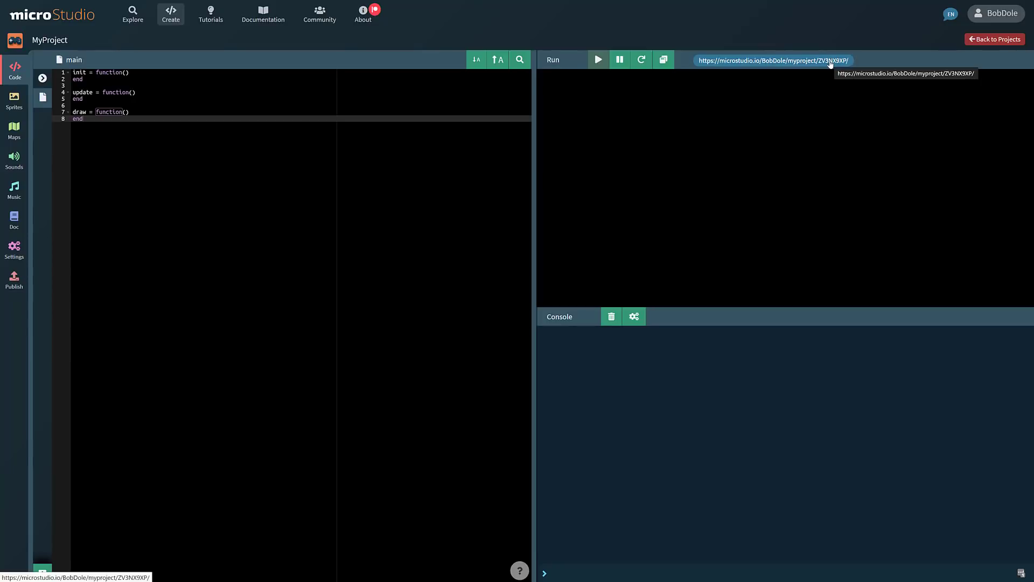
mouse_move(921, 53)
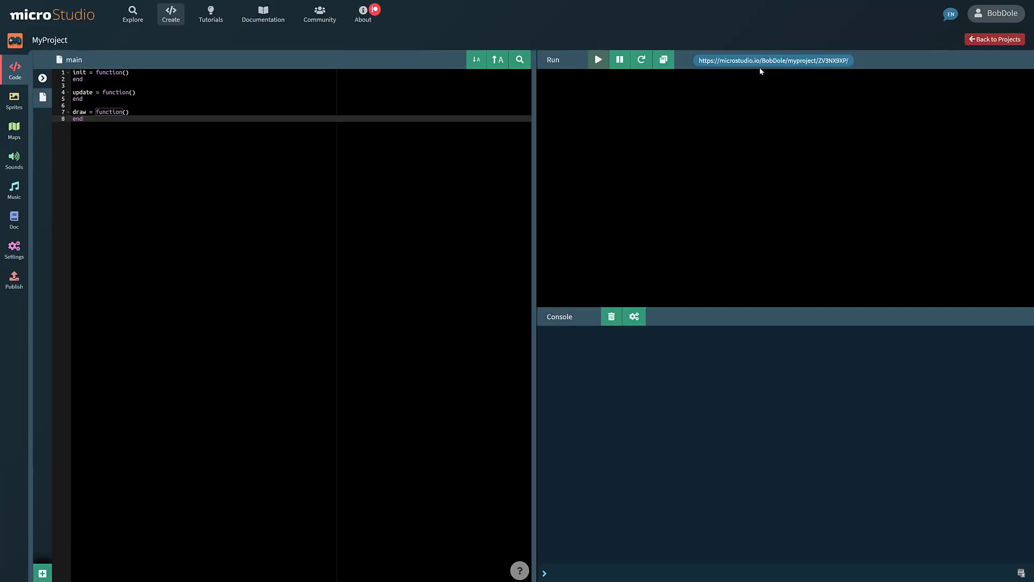
mouse_move(618, 299)
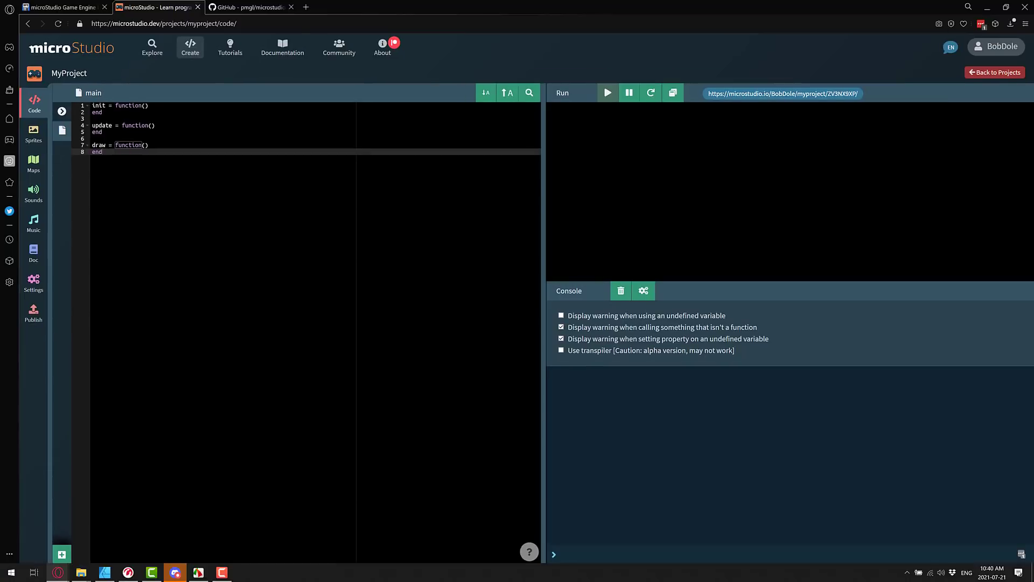
key("f11")
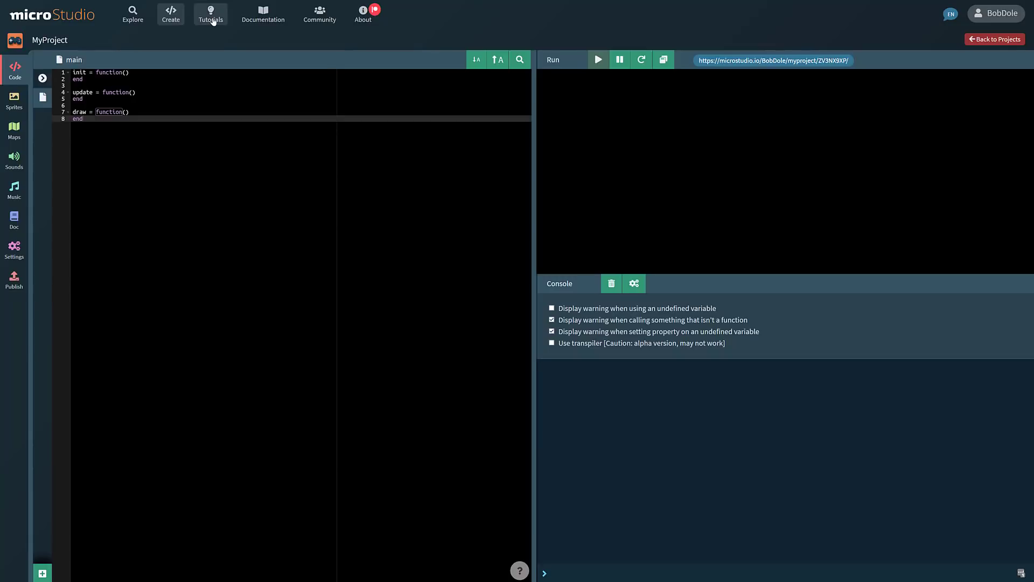
Reach the Community forum via Documentation and scroll down its list of recent posts
left_click(263, 14)
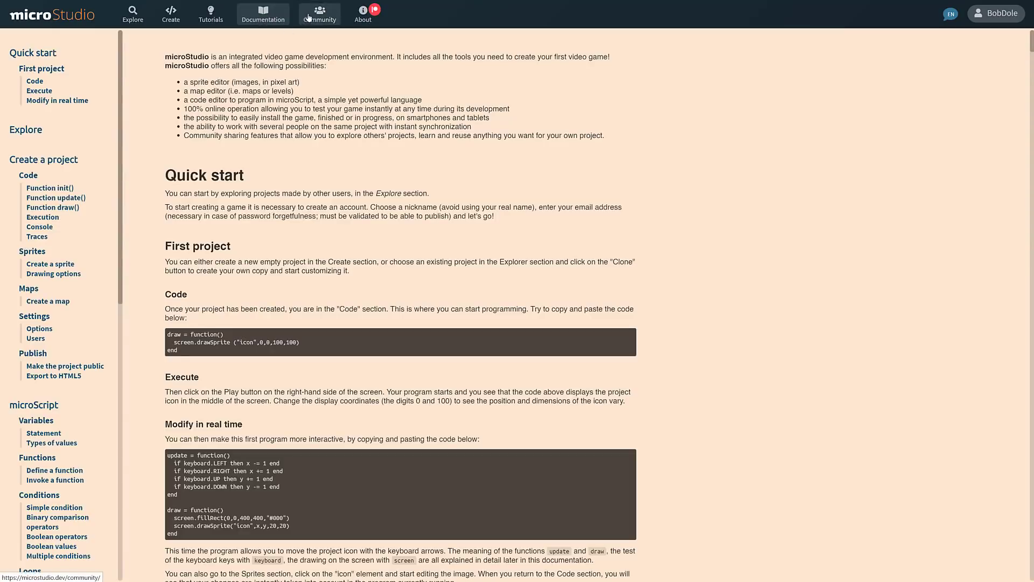
left_click(319, 11)
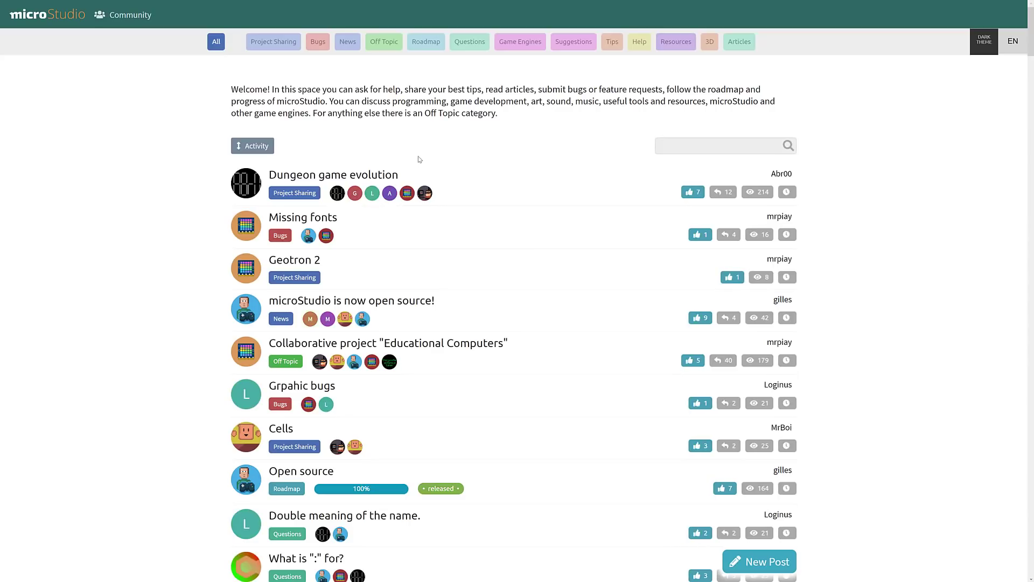
scroll("down", 3)
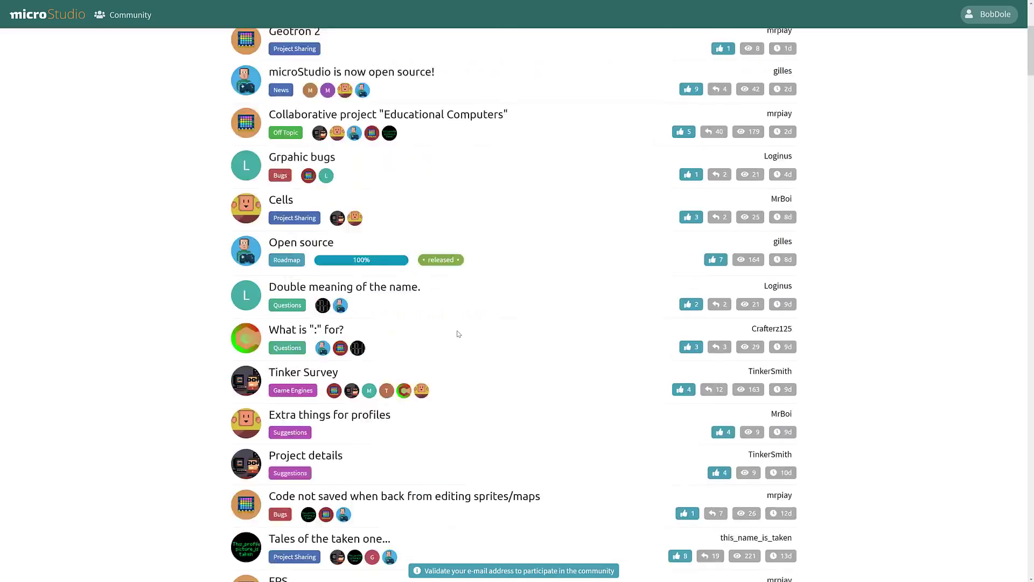
scroll("down", 3)
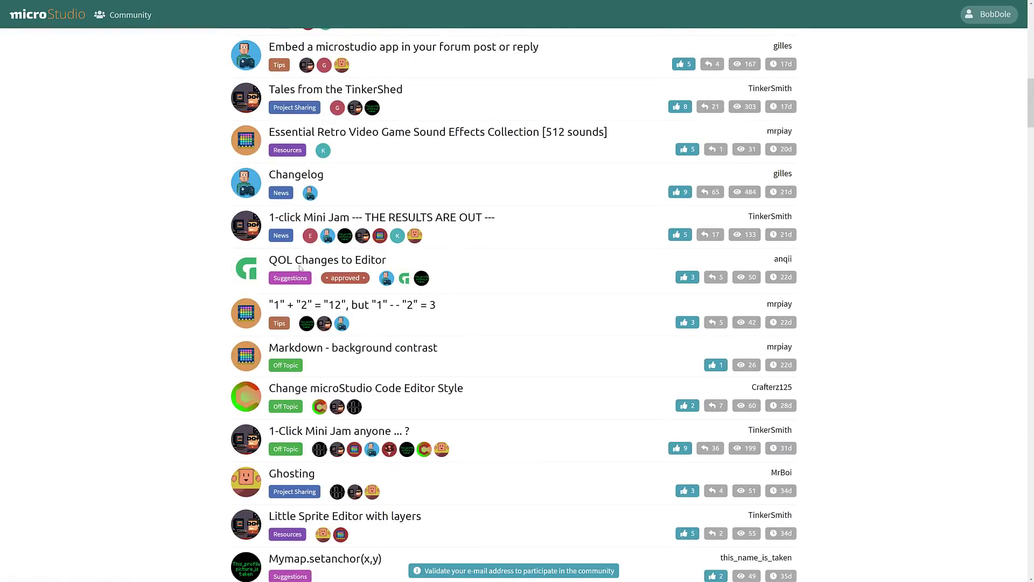